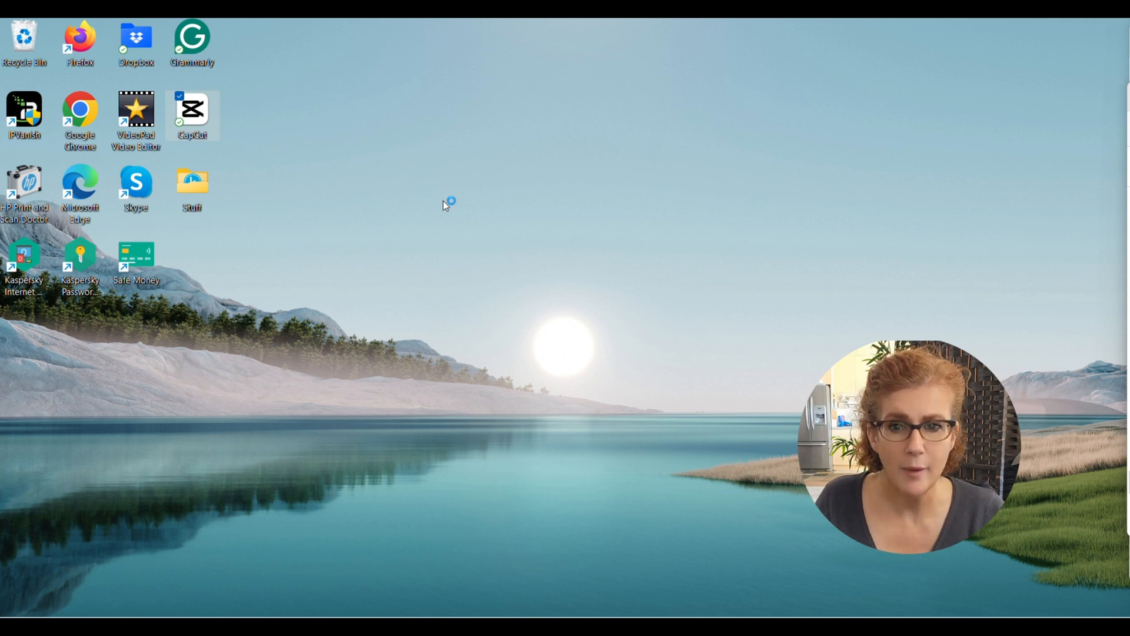
- Launch CapCut from the desktop and create a new empty project named 0929
{"action": "double_click", "coordinate": [192, 113]}
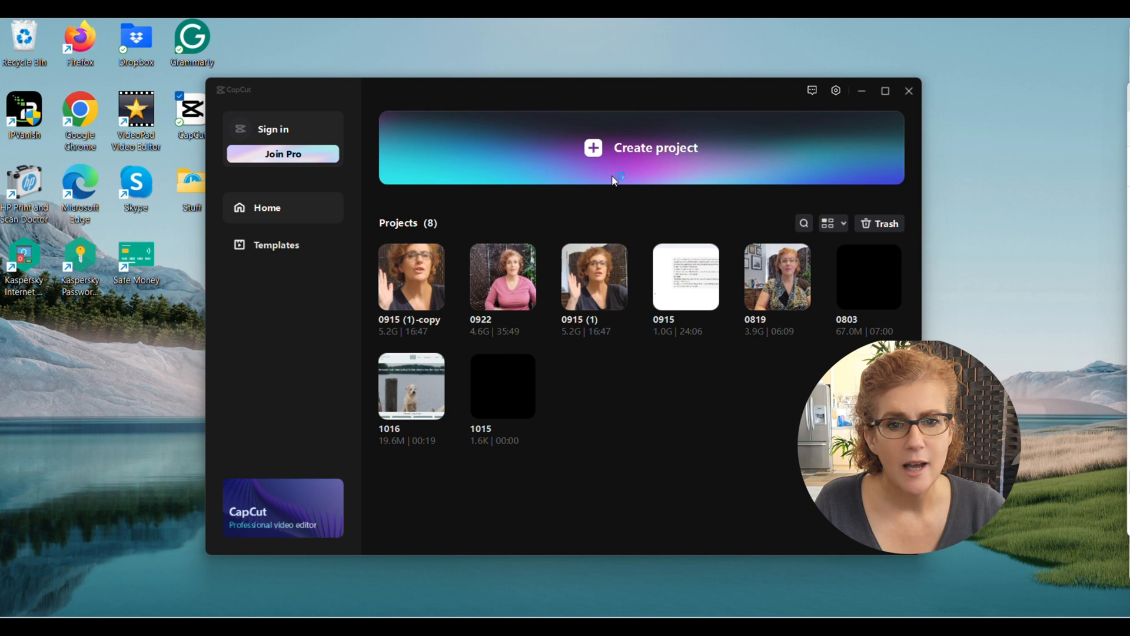
{"action": "left_click", "coordinate": [908, 91]}
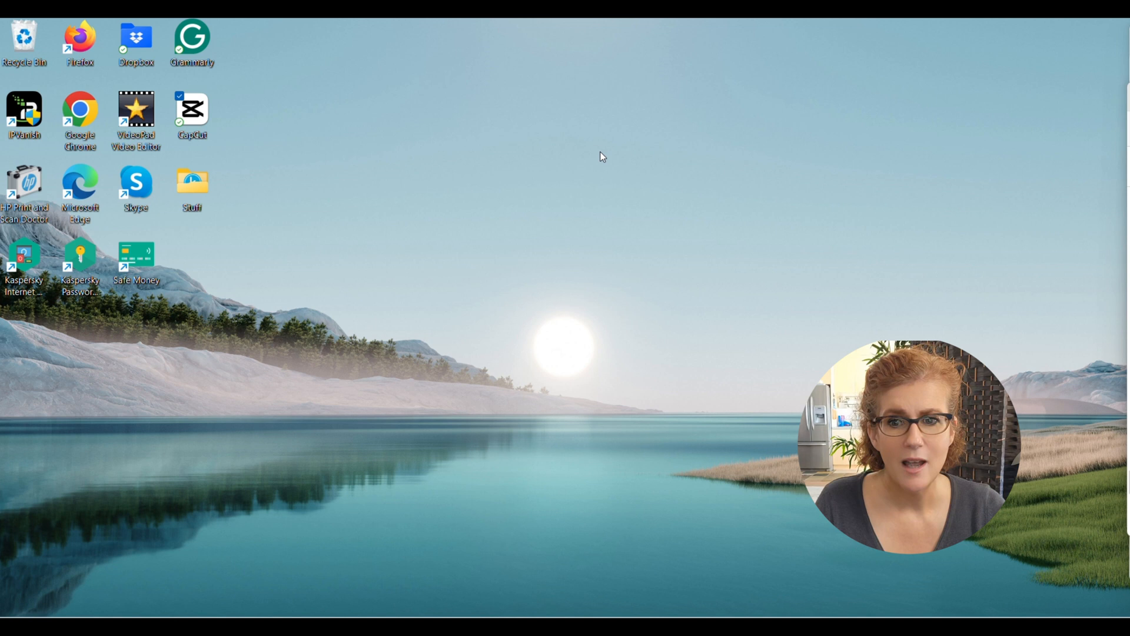
{"action": "double_click", "coordinate": [191, 108]}
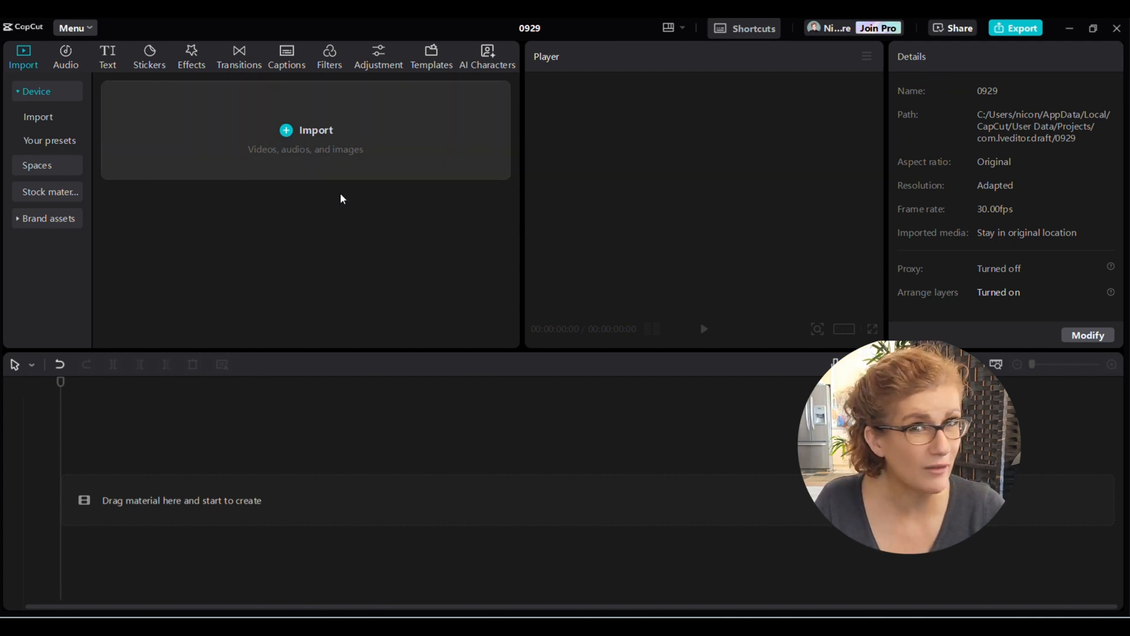
- Import the Screen Recording mp4 into the project media library
{"action": "left_click", "coordinate": [305, 130]}
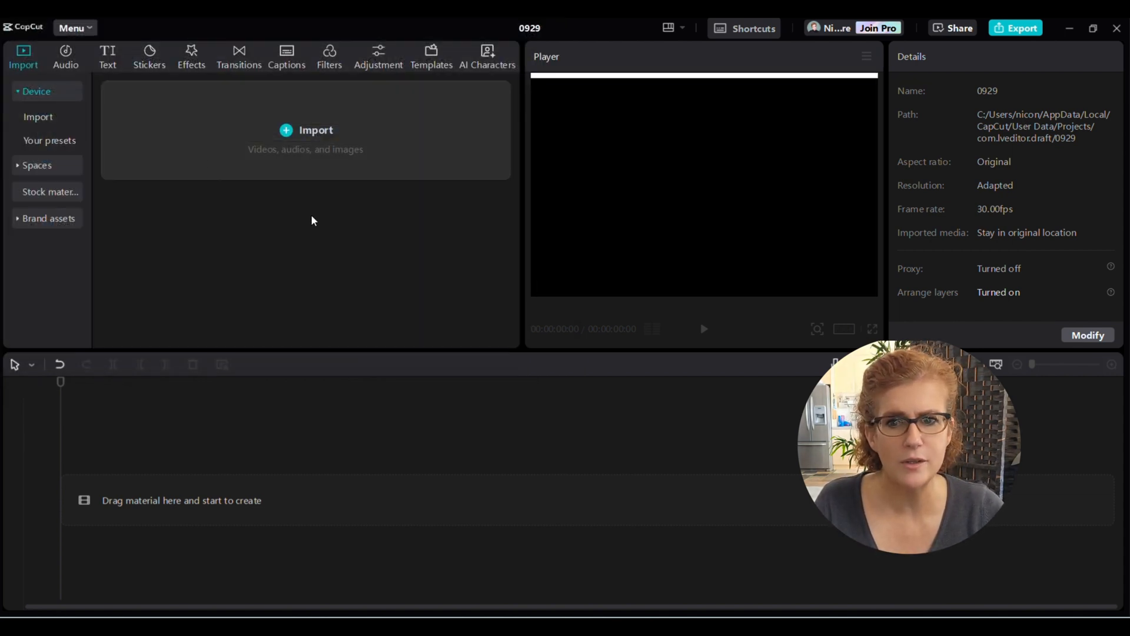
{"action": "left_click", "coordinate": [305, 129]}
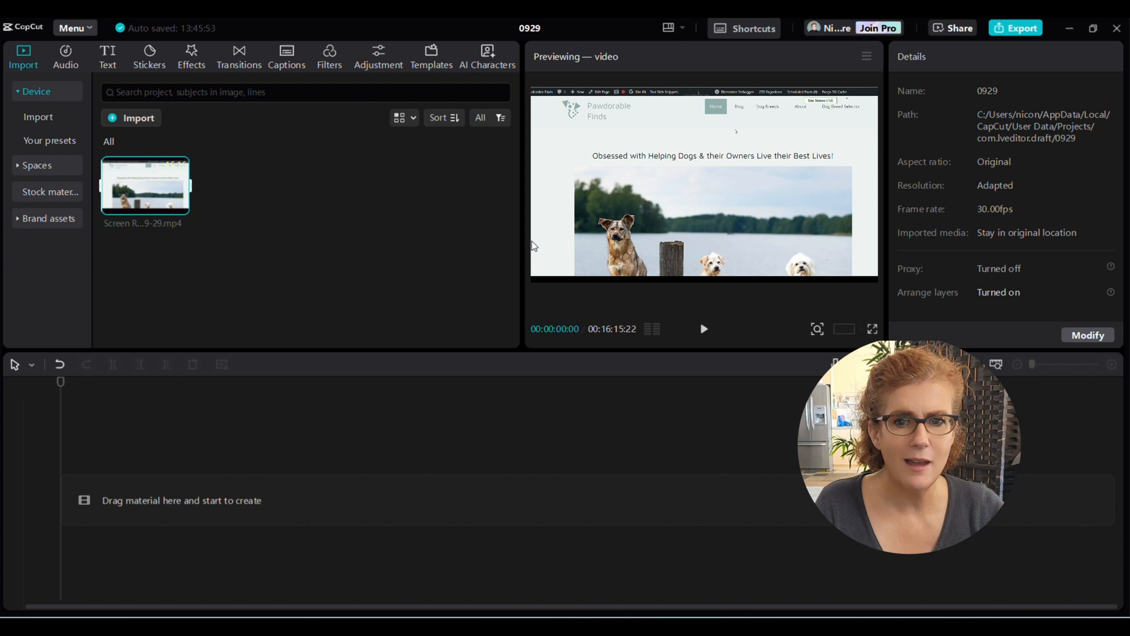
{"action": "mouse_move", "coordinate": [701, 314]}
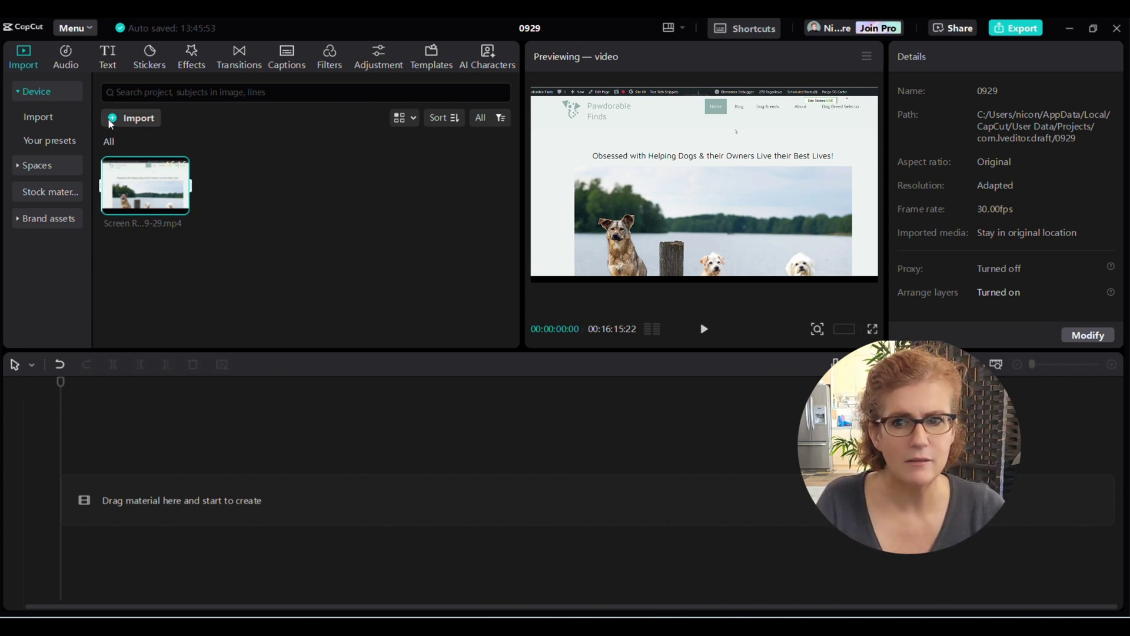
- Import sept 29 intro, pt 1 and pt 2 from the Dropbox folder into project media
{"action": "left_click", "coordinate": [130, 118]}
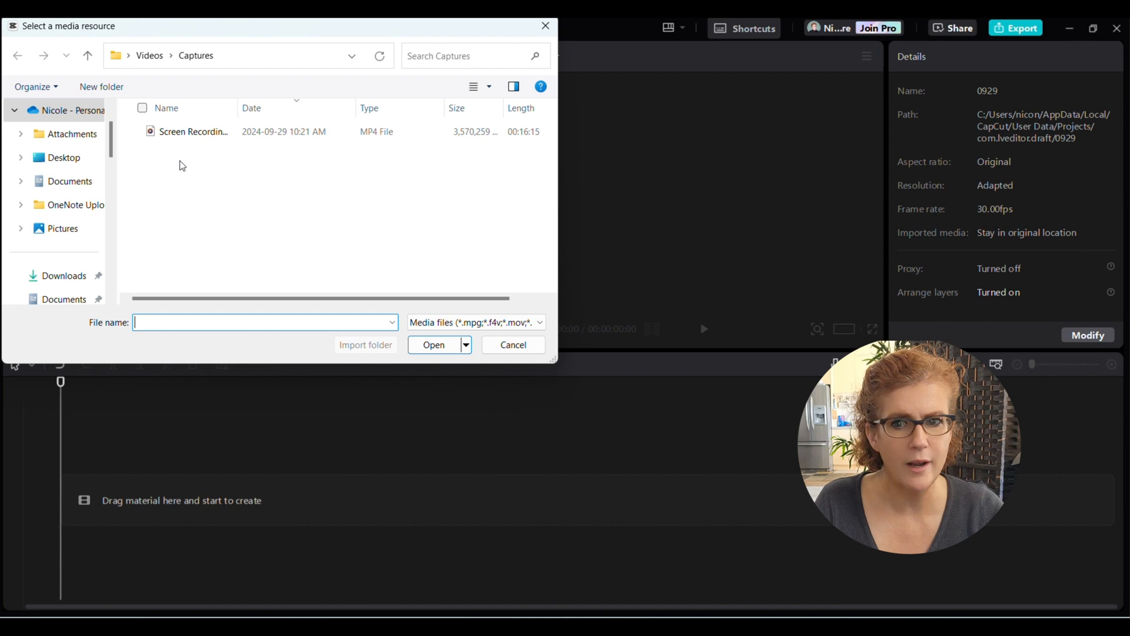
{"action": "scroll", "scroll_direction": "down", "scroll_amount": 3}
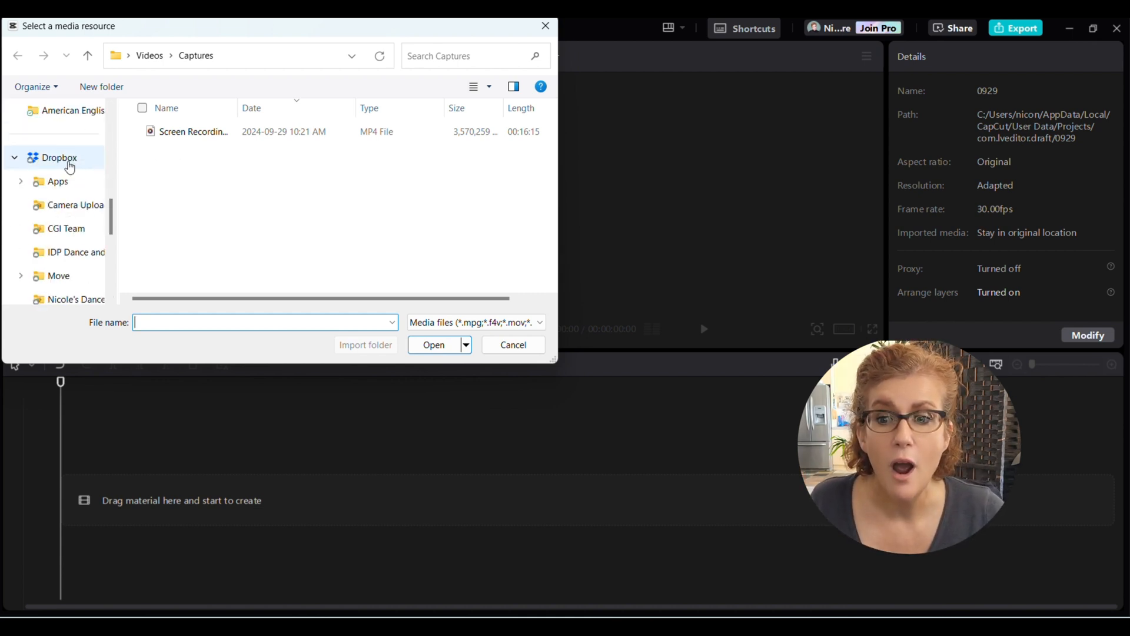
{"action": "left_click", "coordinate": [57, 158]}
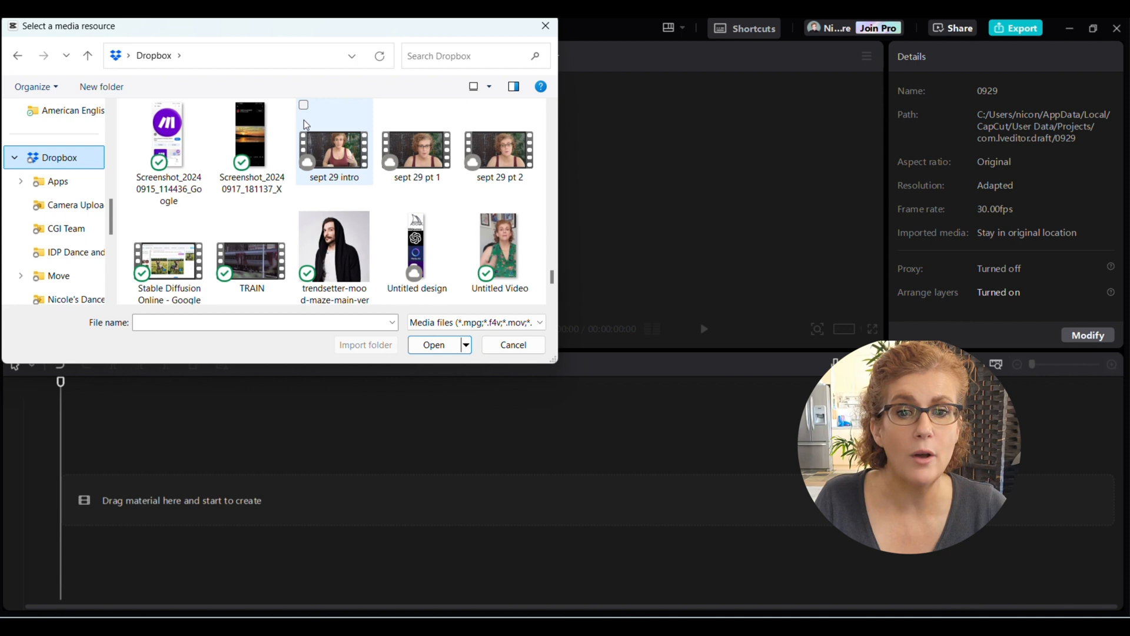
{"action": "left_click", "coordinate": [417, 151]}
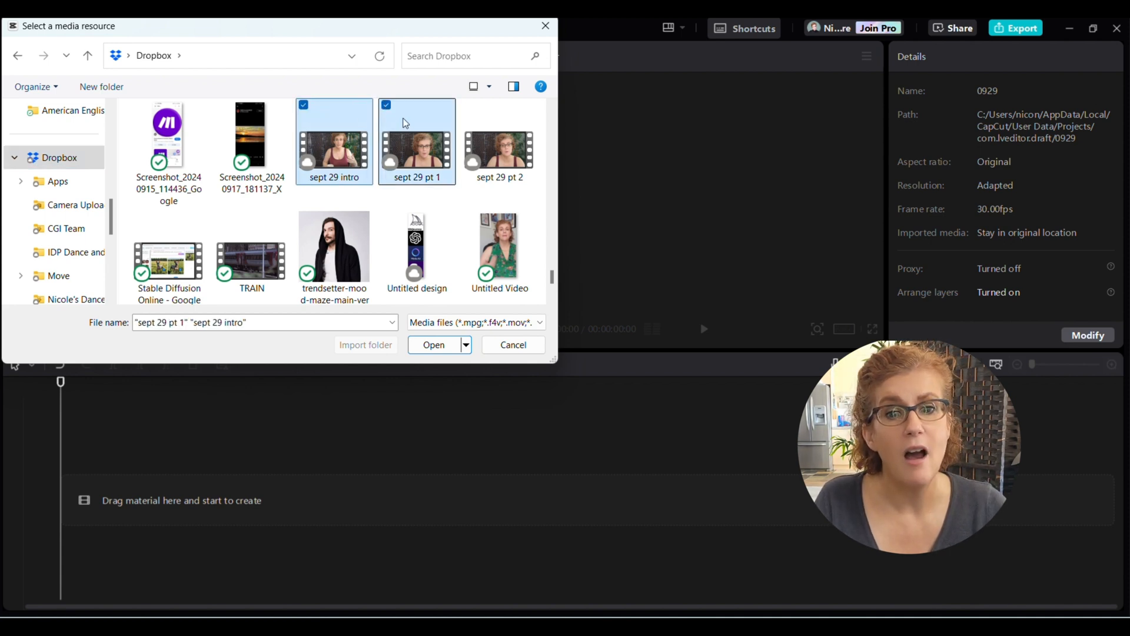
{"action": "left_click", "coordinate": [499, 141]}
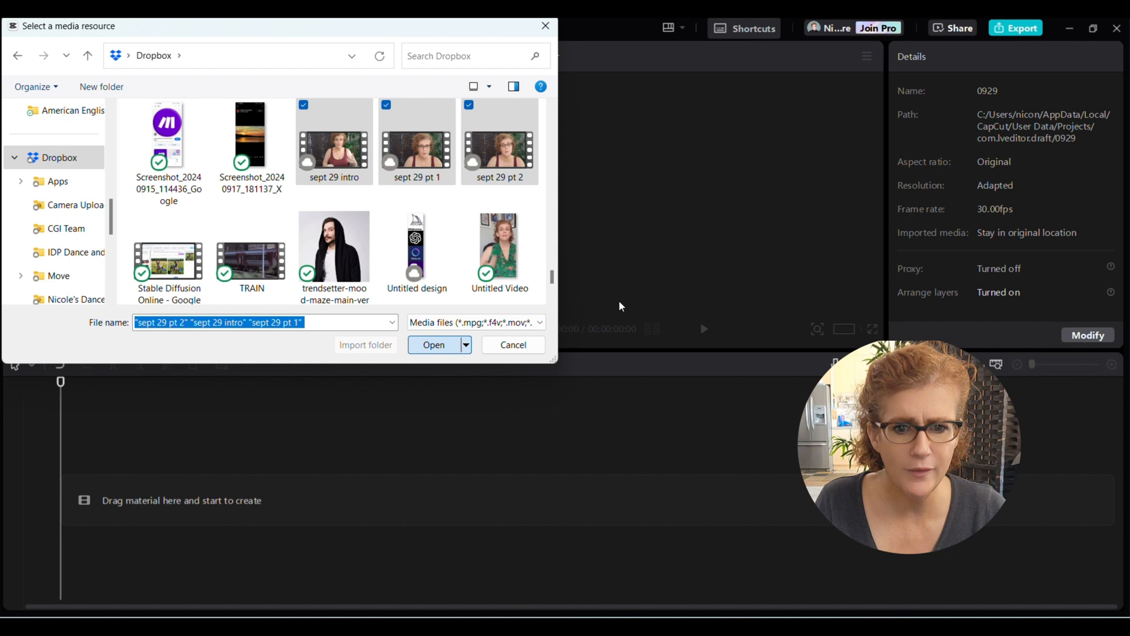
{"action": "left_click", "coordinate": [433, 345]}
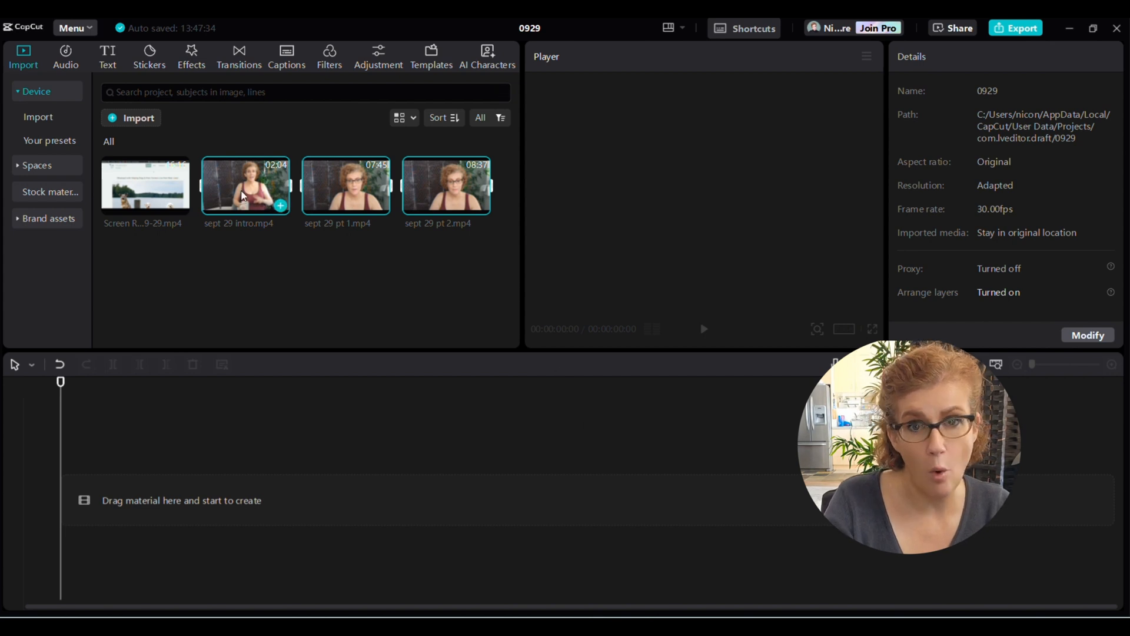
- Place sept 29 intro on the main track, trim its start, and cancel the Replace dialog
{"action": "left_click_drag", "start_coordinate": [245, 184], "coordinate": [217, 452]}
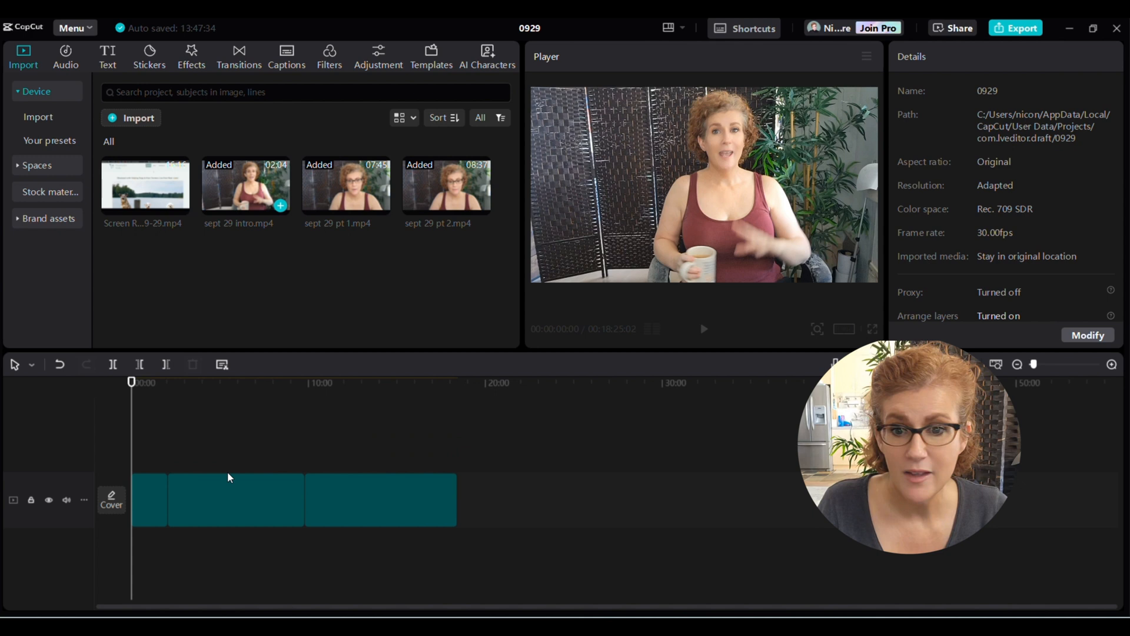
{"action": "mouse_move", "coordinate": [501, 360]}
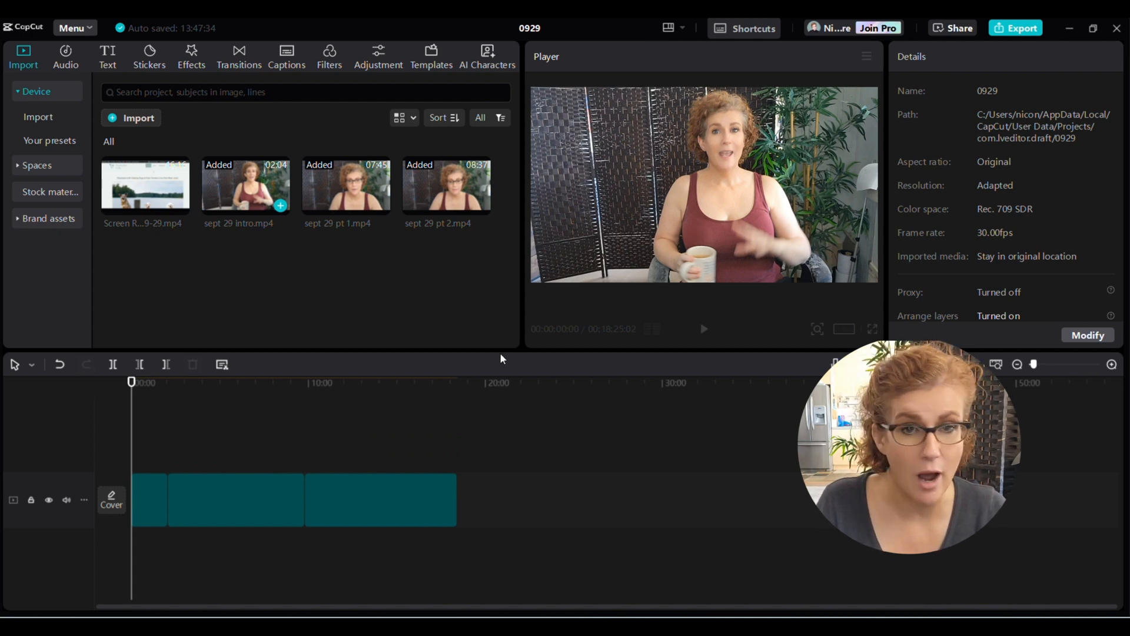
{"action": "left_click", "coordinate": [233, 500]}
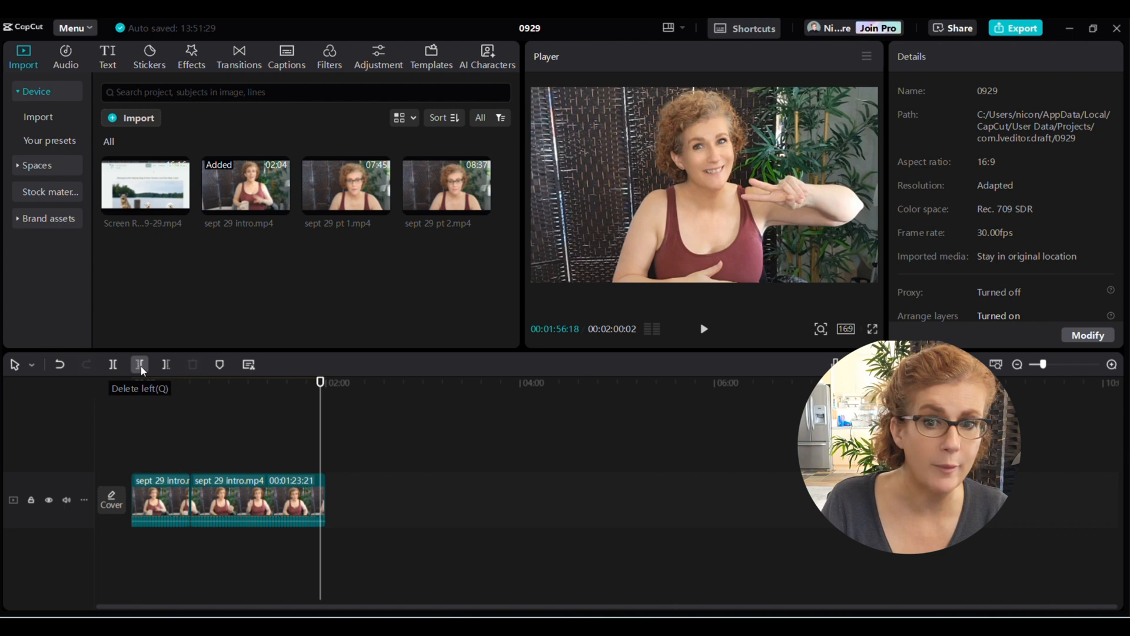
{"action": "left_click", "coordinate": [165, 365]}
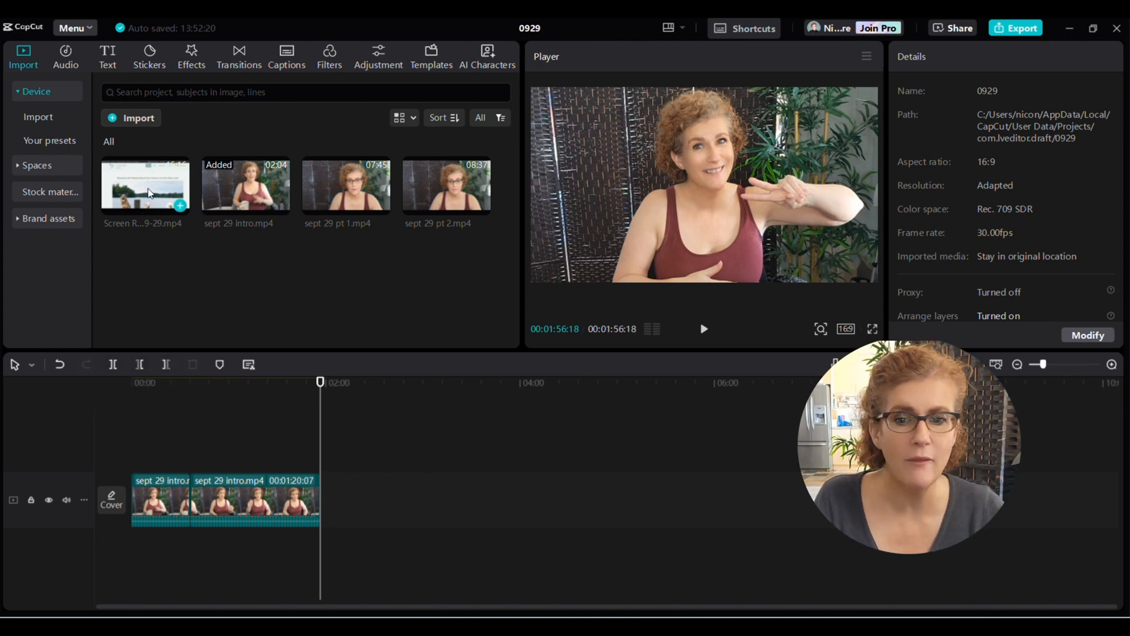
{"action": "left_click_drag", "start_coordinate": [143, 184], "coordinate": [259, 455]}
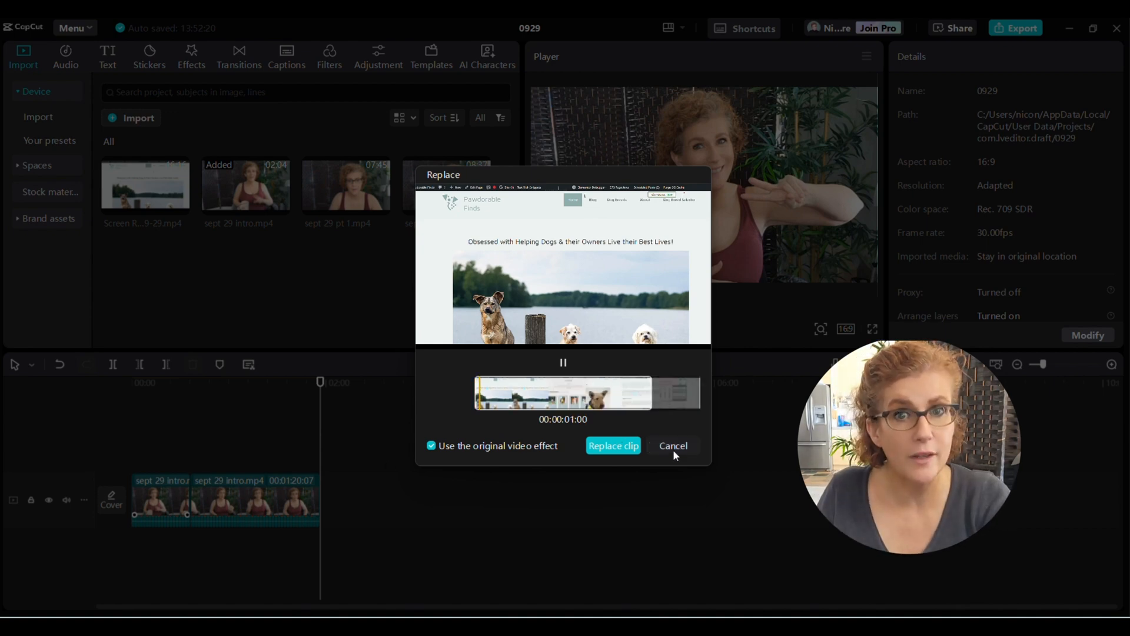
{"action": "left_click", "coordinate": [672, 444]}
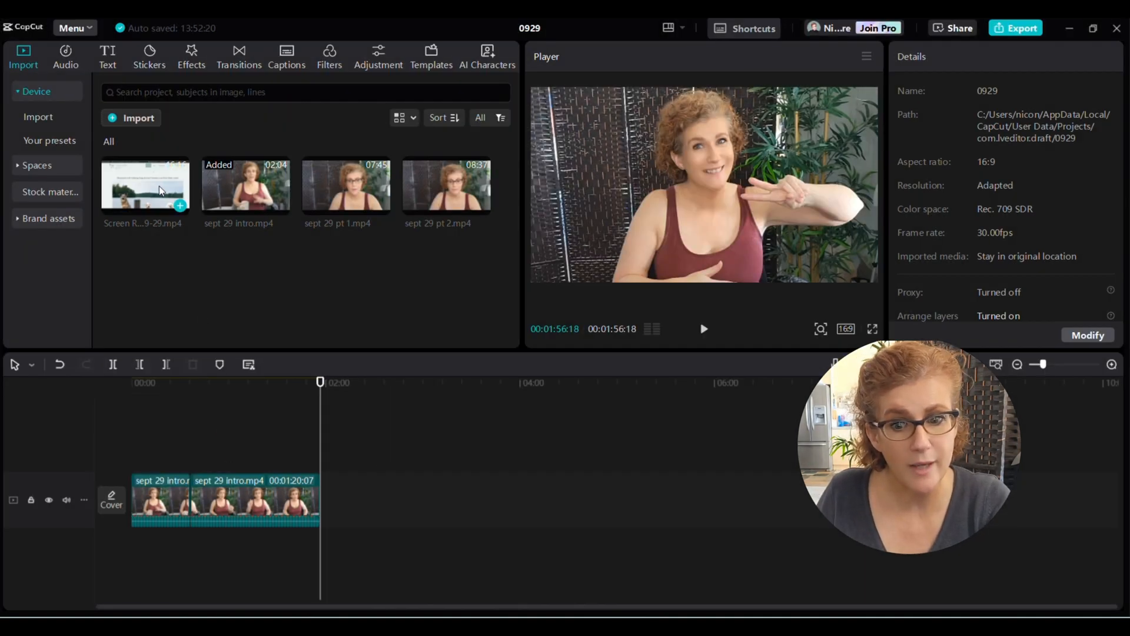
- Append Screen Recording after the intro on the main track and move playback to about 0:30
{"action": "left_click_drag", "start_coordinate": [143, 186], "coordinate": [281, 502]}
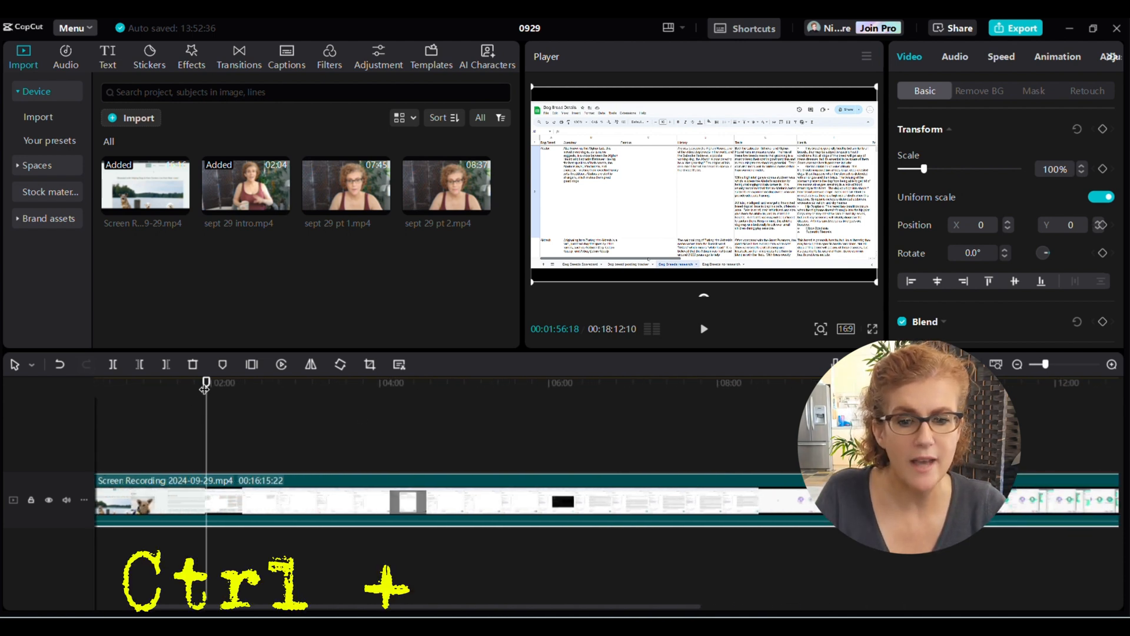
{"action": "scroll", "scroll_direction": "down", "scroll_amount": 3}
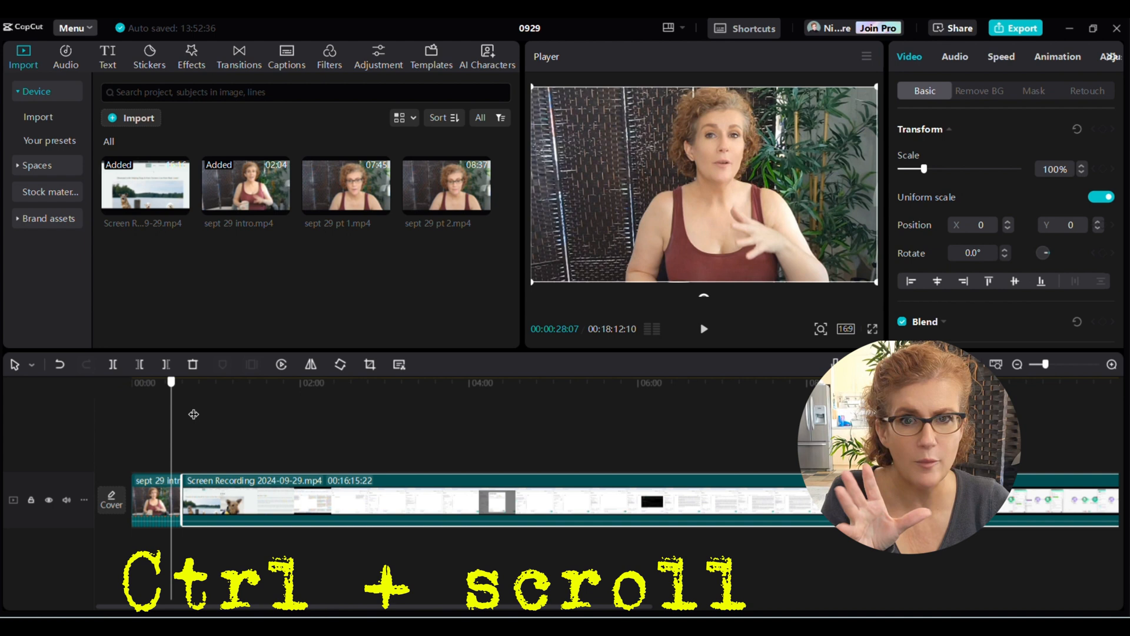
{"action": "left_click", "coordinate": [202, 381]}
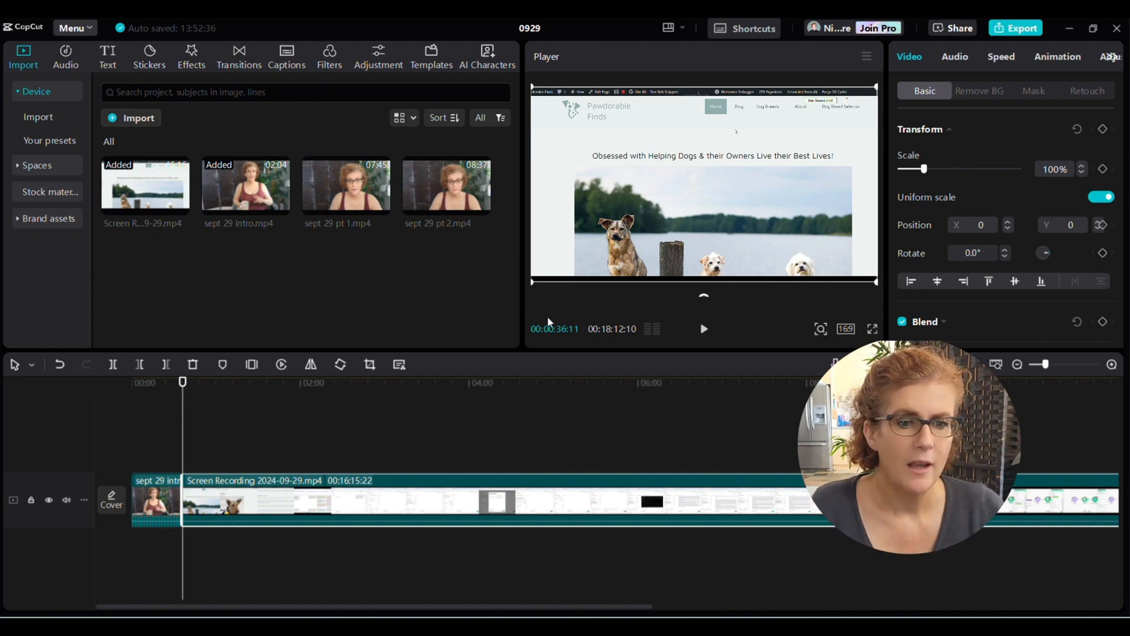
{"action": "mouse_move", "coordinate": [340, 189]}
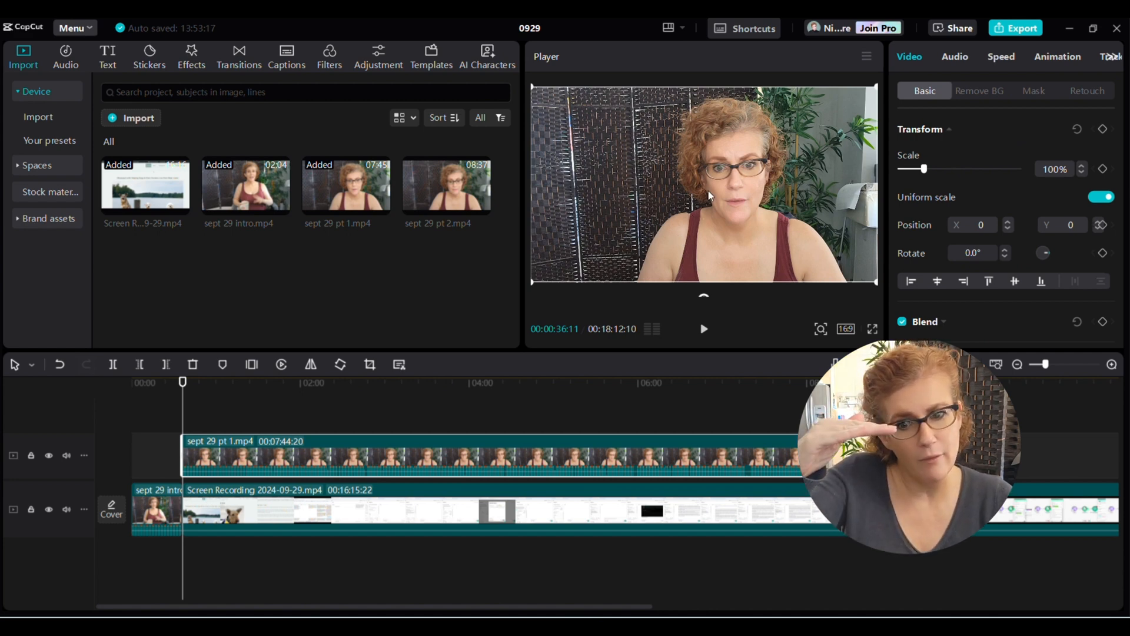
- Shrink the webcam overlay slightly and apply a Circle mask to it
{"action": "left_click_drag", "start_coordinate": [933, 168], "coordinate": [921, 168]}
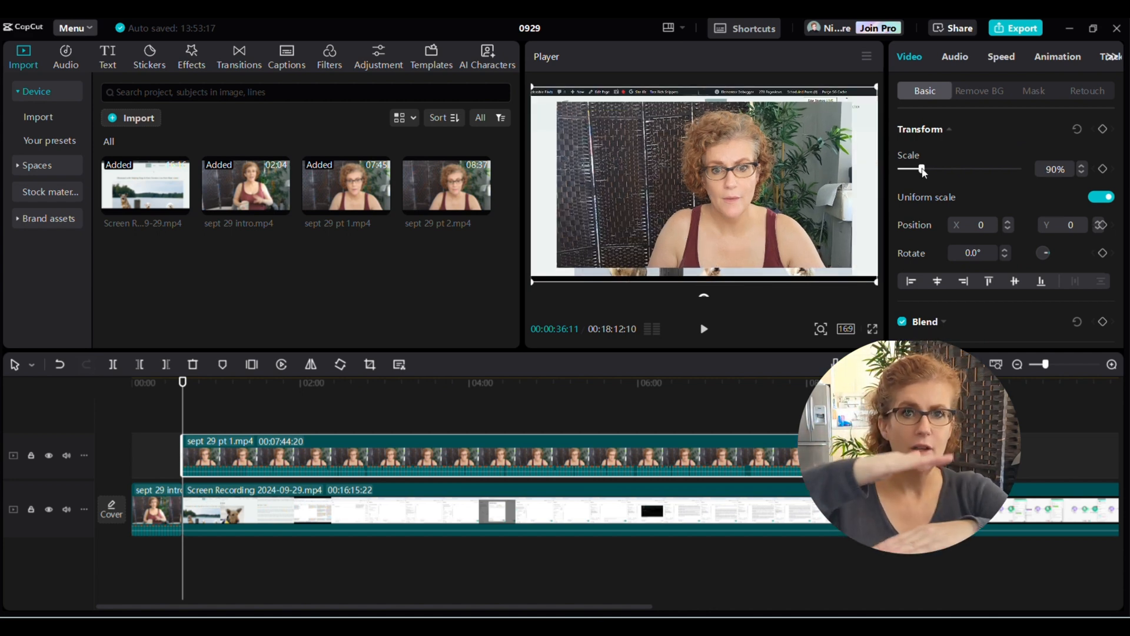
{"action": "left_click_drag", "start_coordinate": [920, 168], "coordinate": [913, 168]}
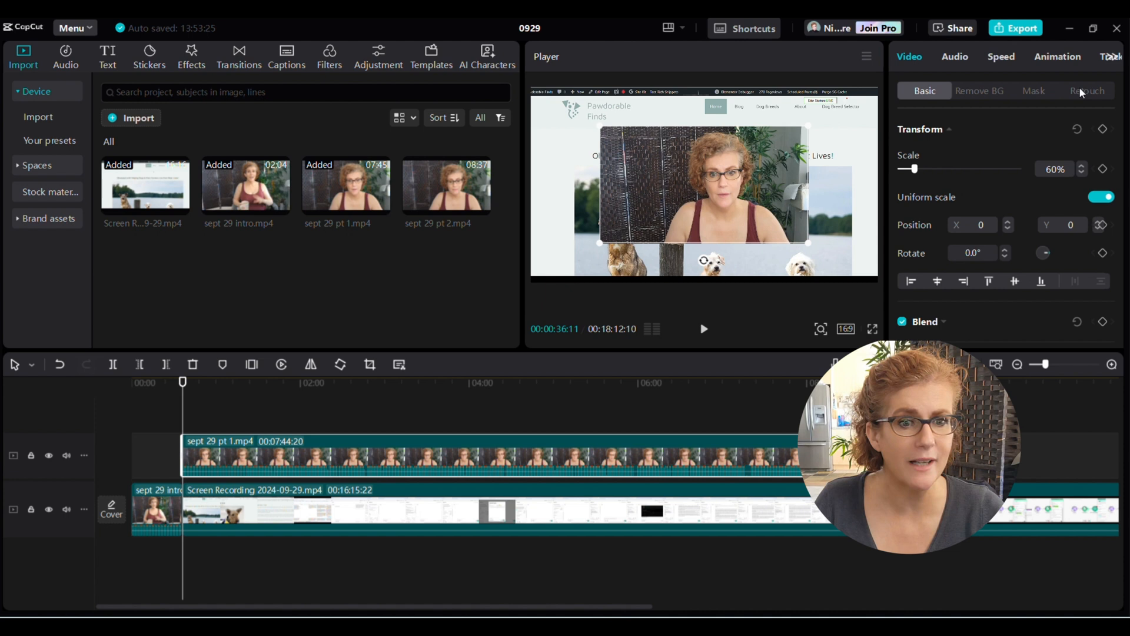
{"action": "left_click", "coordinate": [1086, 89]}
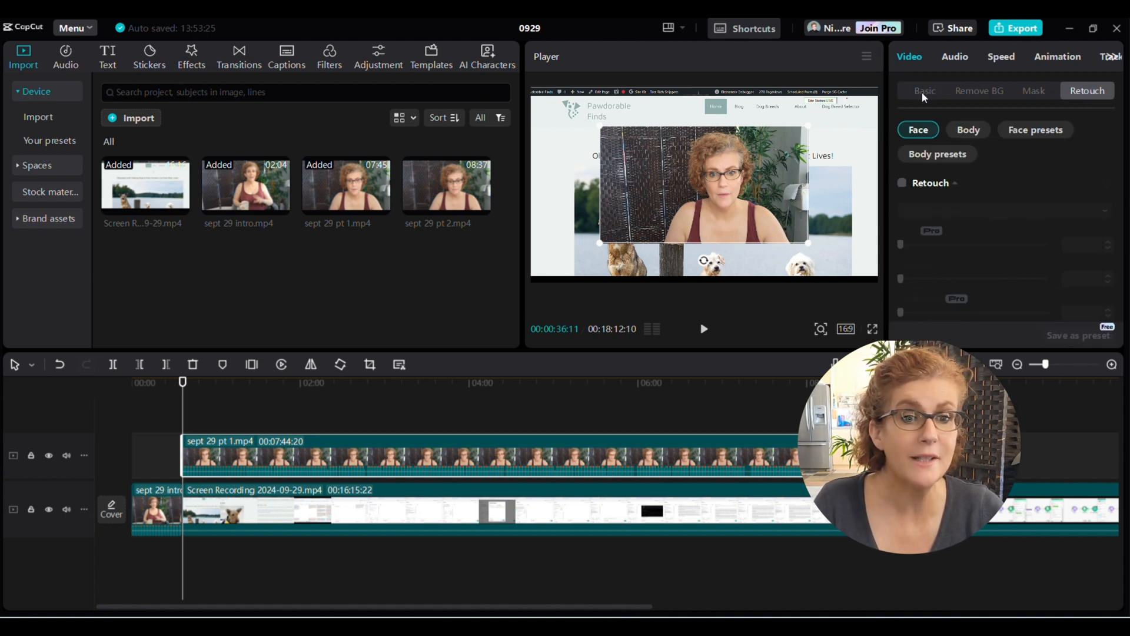
{"action": "left_click", "coordinate": [980, 90]}
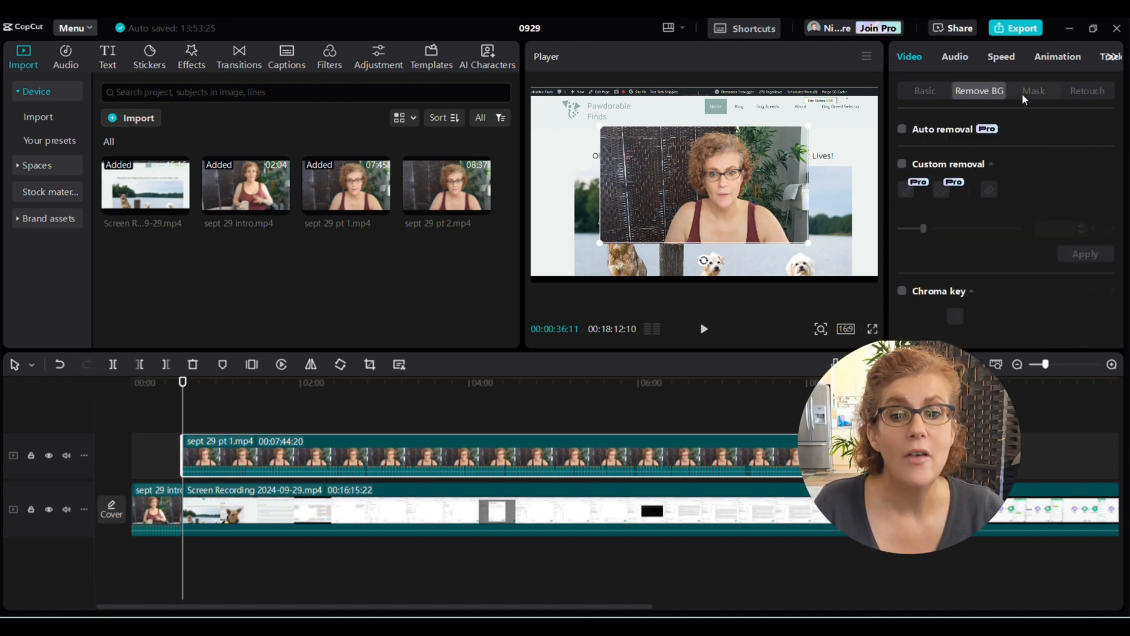
{"action": "left_click", "coordinate": [1034, 90]}
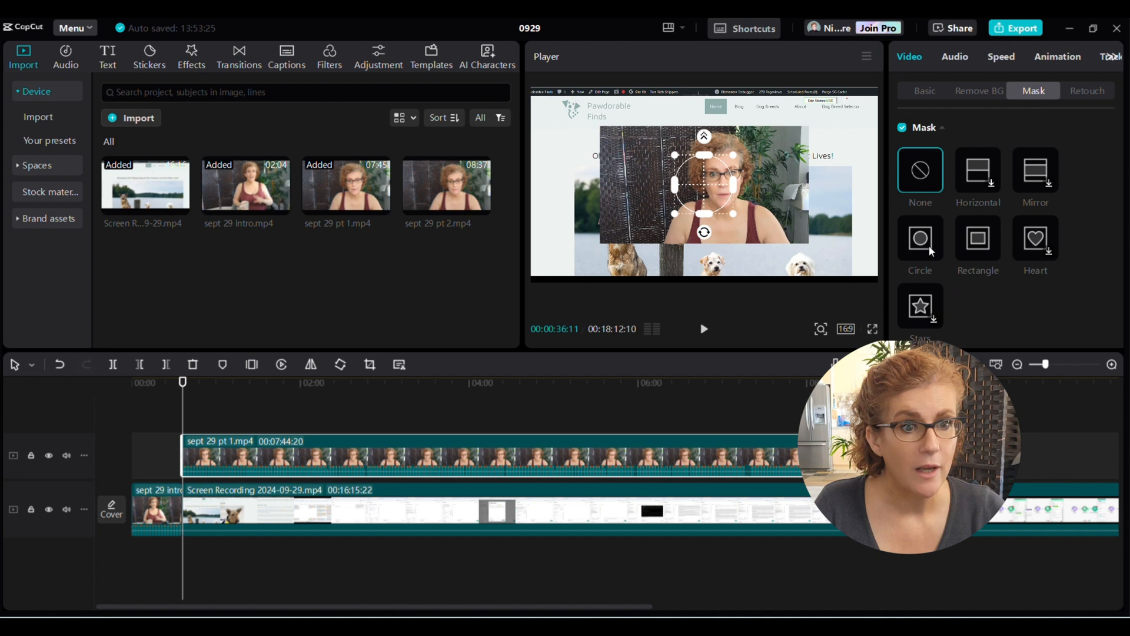
{"action": "left_click", "coordinate": [921, 238]}
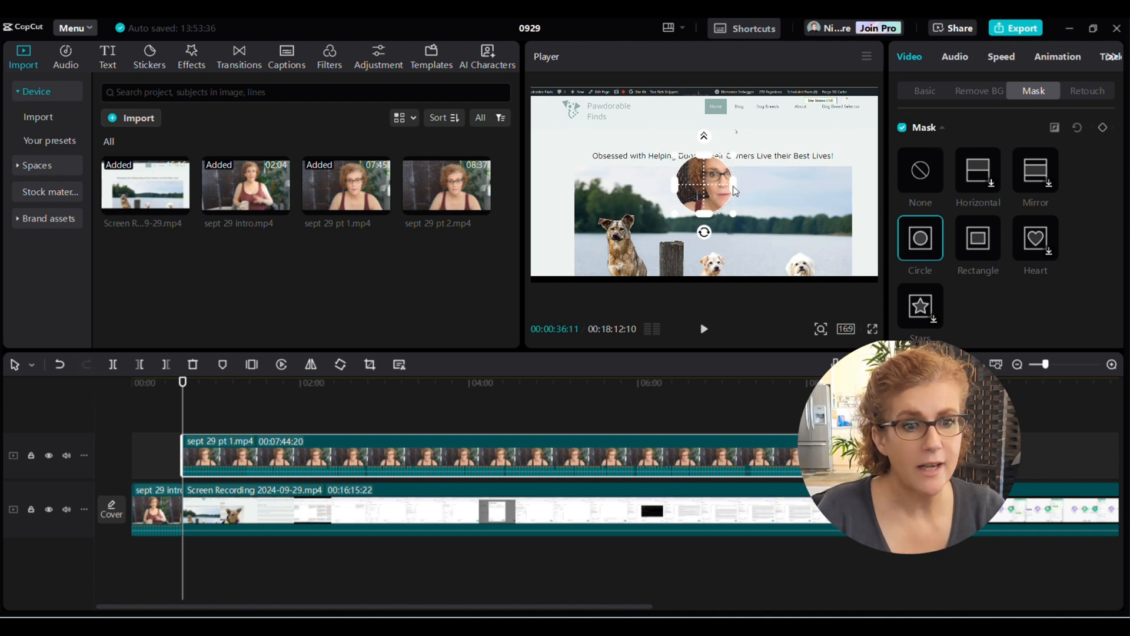
- Enlarge and centre the circular mask over the face, then set Scale to about 60%
{"action": "left_click_drag", "start_coordinate": [734, 191], "coordinate": [762, 221]}
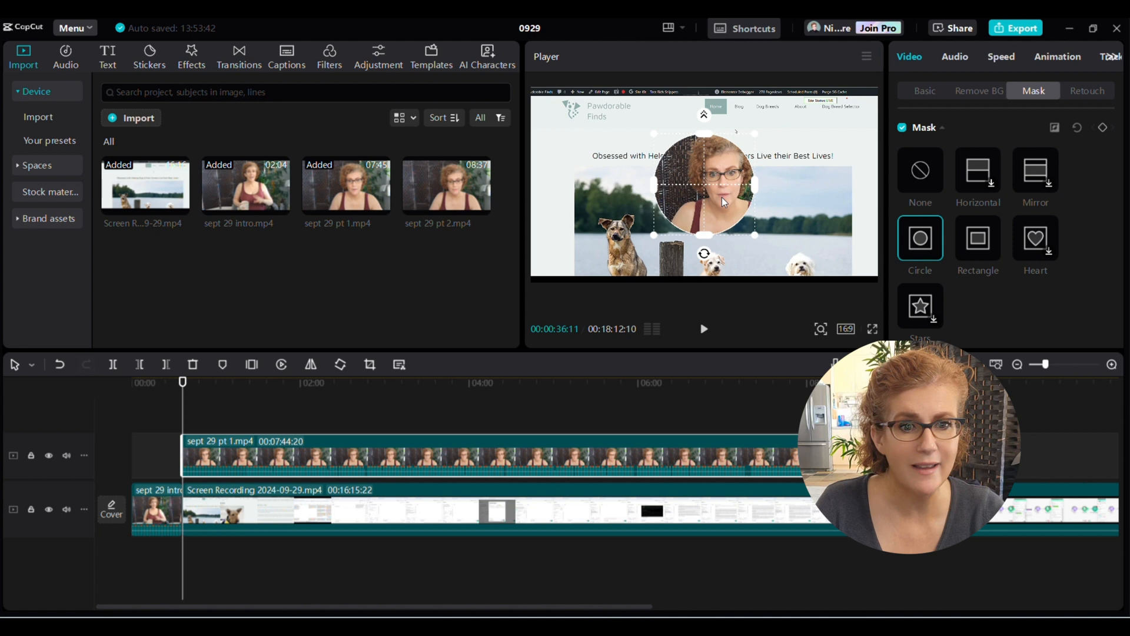
{"action": "left_click_drag", "start_coordinate": [702, 186], "coordinate": [717, 181]}
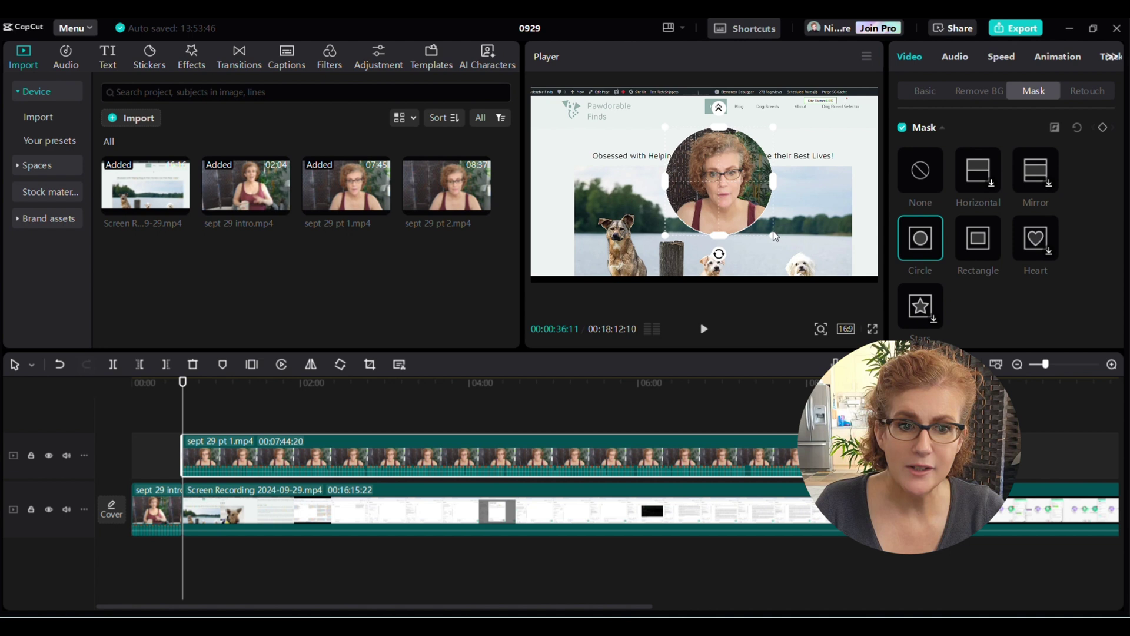
{"action": "left_click", "coordinate": [925, 91]}
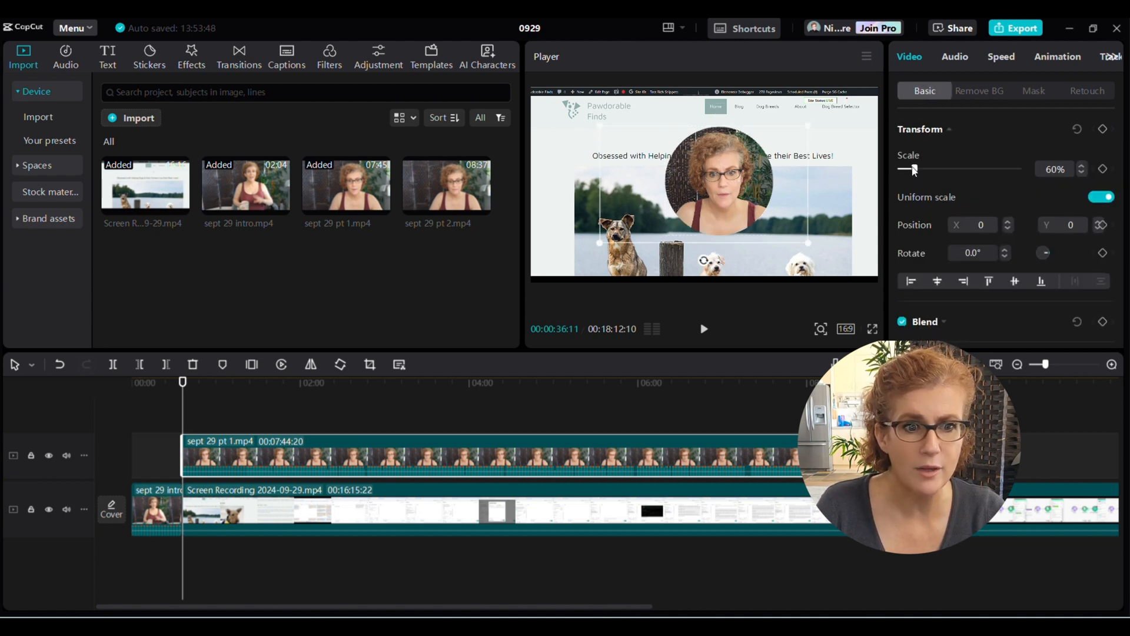
{"action": "left_click_drag", "start_coordinate": [913, 169], "coordinate": [906, 168]}
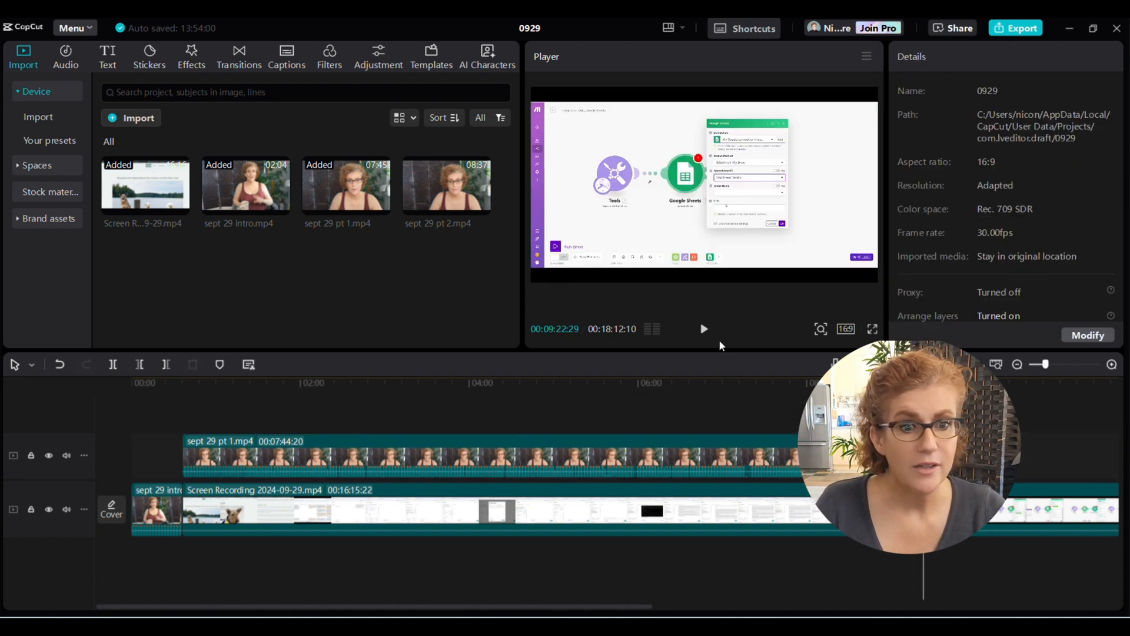
- Add sept 29 pt 2 after pt 1 on the overlay track and the Voice 002 audio near the end
{"action": "left_click", "coordinate": [522, 383]}
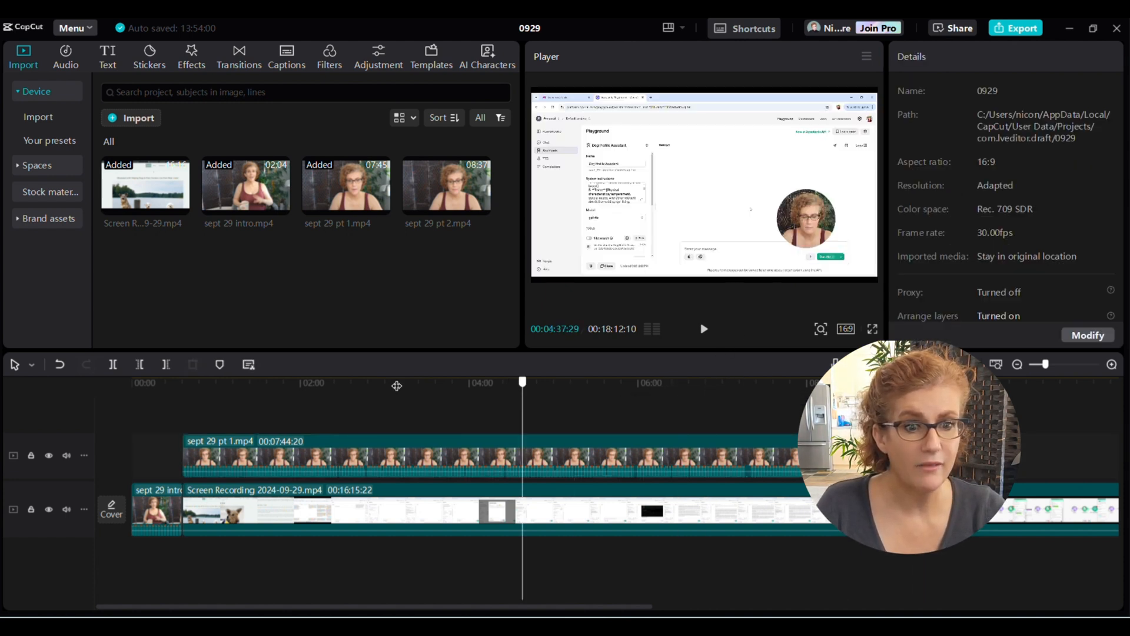
{"action": "left_click", "coordinate": [173, 383]}
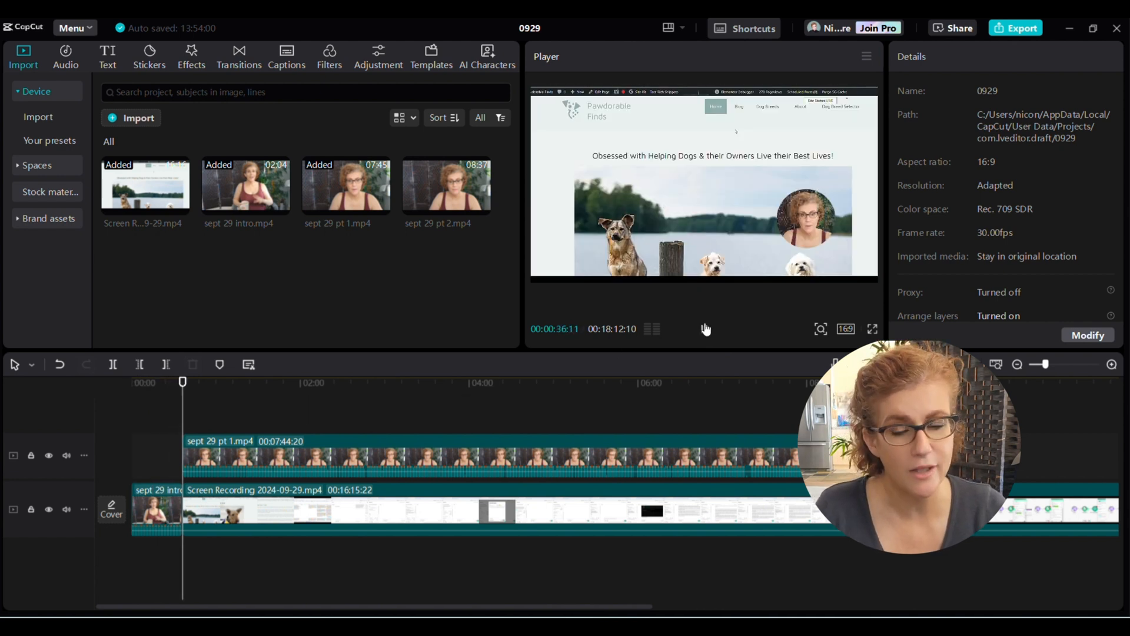
{"action": "left_click", "coordinate": [705, 329]}
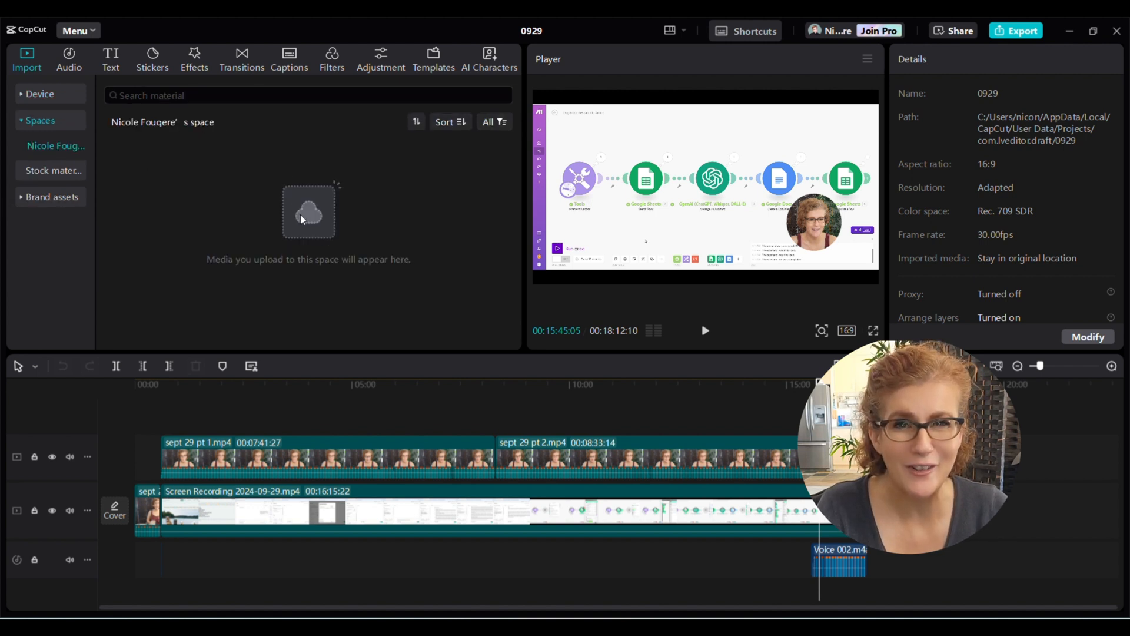
{"action": "mouse_move", "coordinate": [44, 170]}
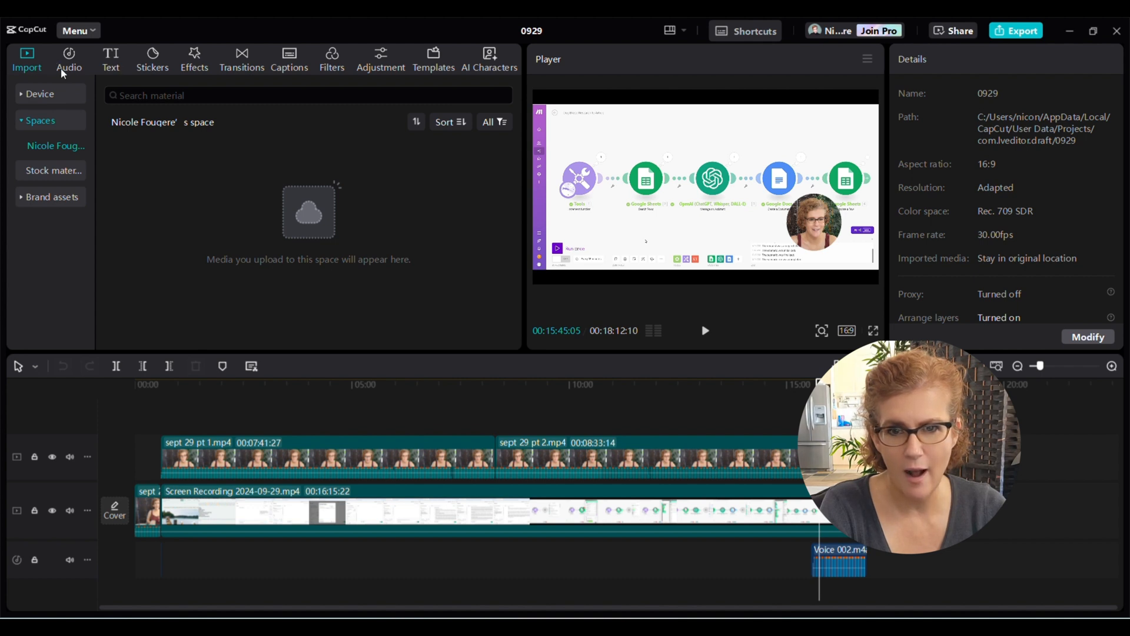
{"action": "left_click", "coordinate": [68, 53]}
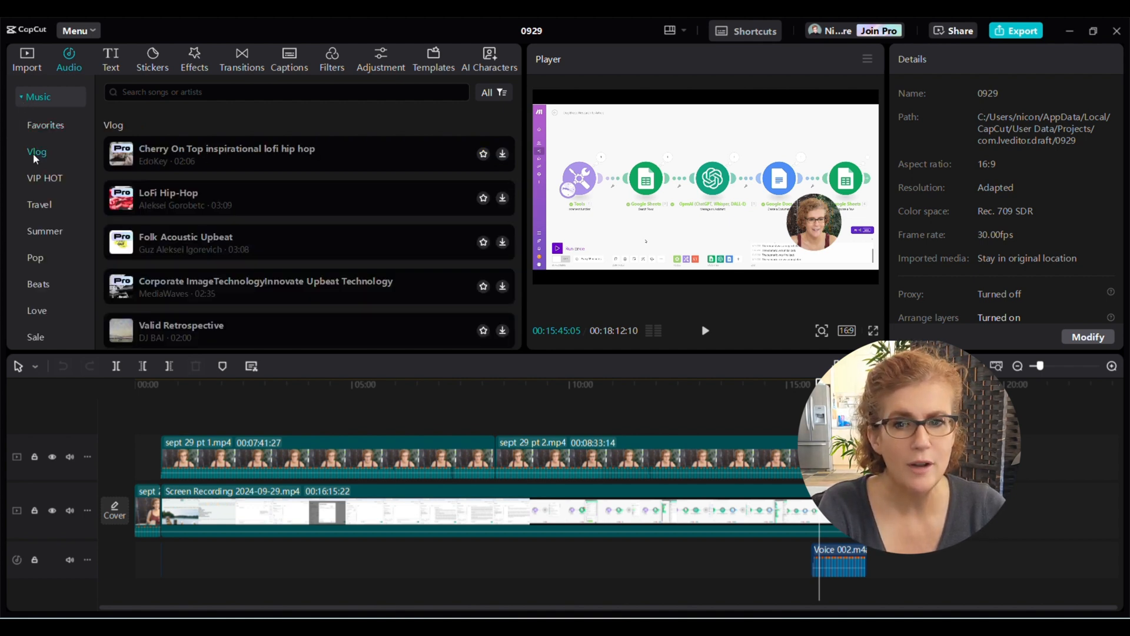
- Browse stock music, previewing the Rocky Theme Song and the Summer category
{"action": "scroll", "scroll_direction": "down", "scroll_amount": 3}
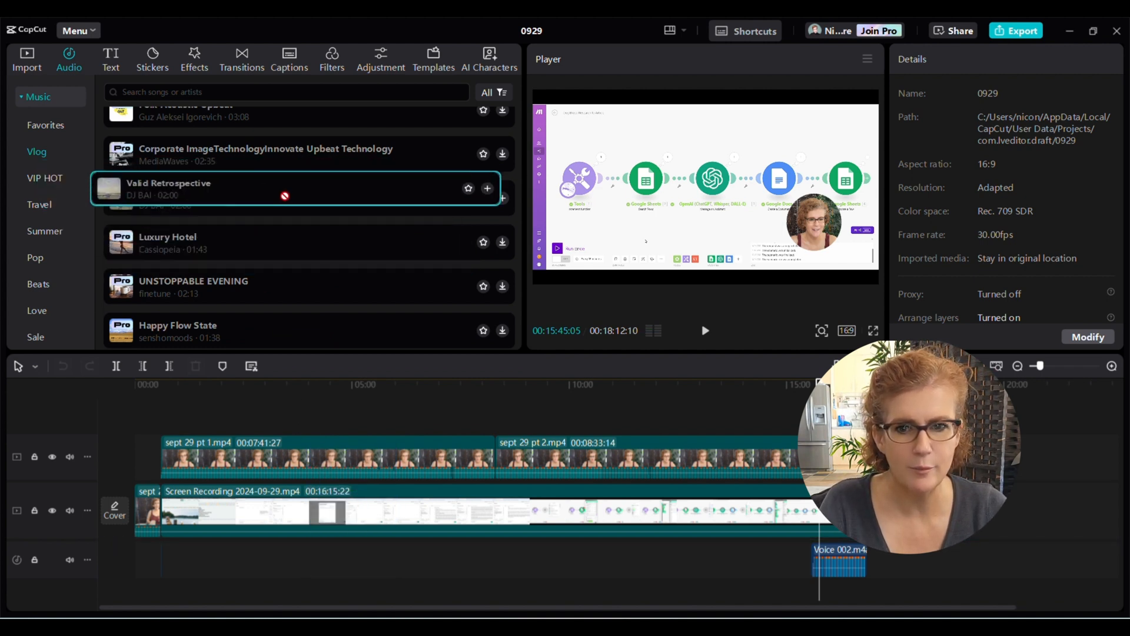
{"action": "scroll", "scroll_direction": "down", "scroll_amount": 3}
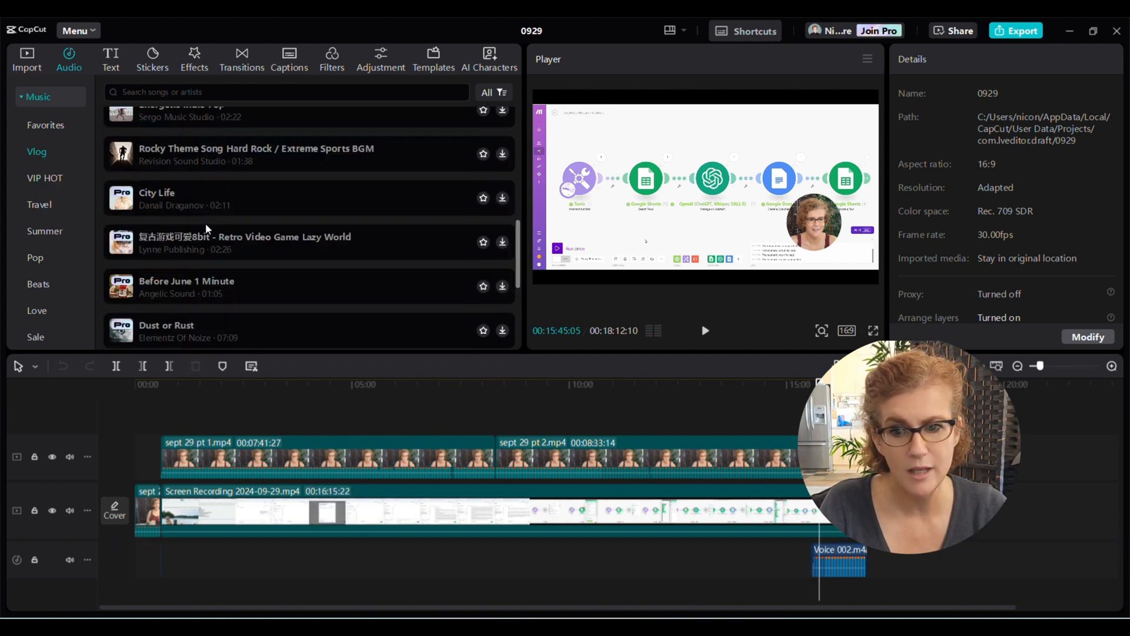
{"action": "left_click", "coordinate": [181, 155]}
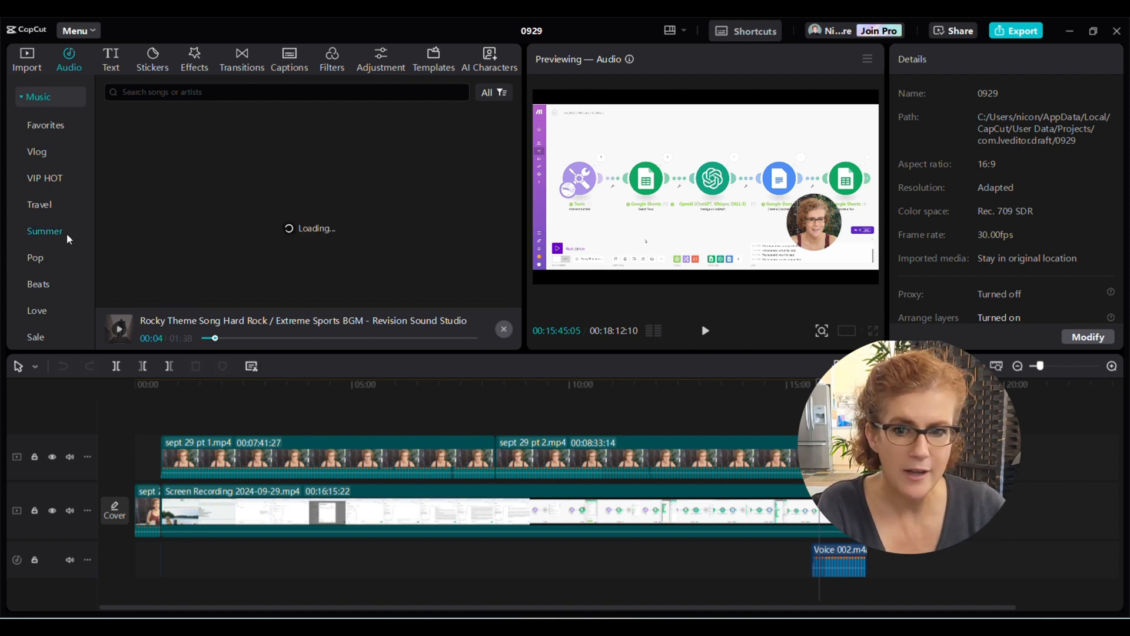
{"action": "left_click", "coordinate": [45, 230]}
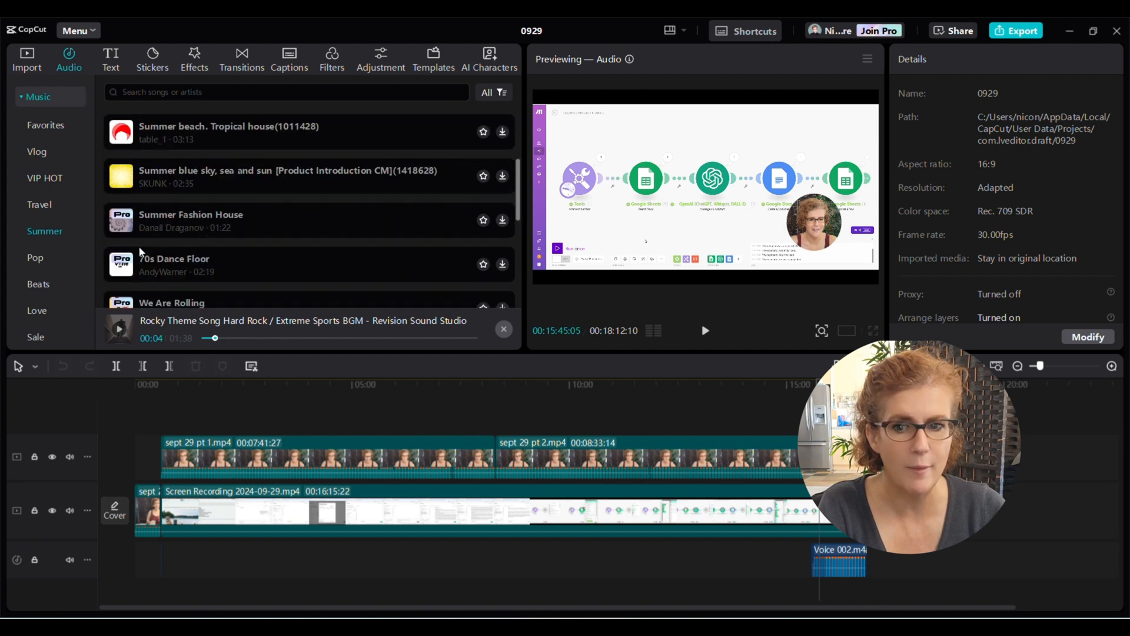
{"action": "scroll", "scroll_direction": "down", "scroll_amount": 3}
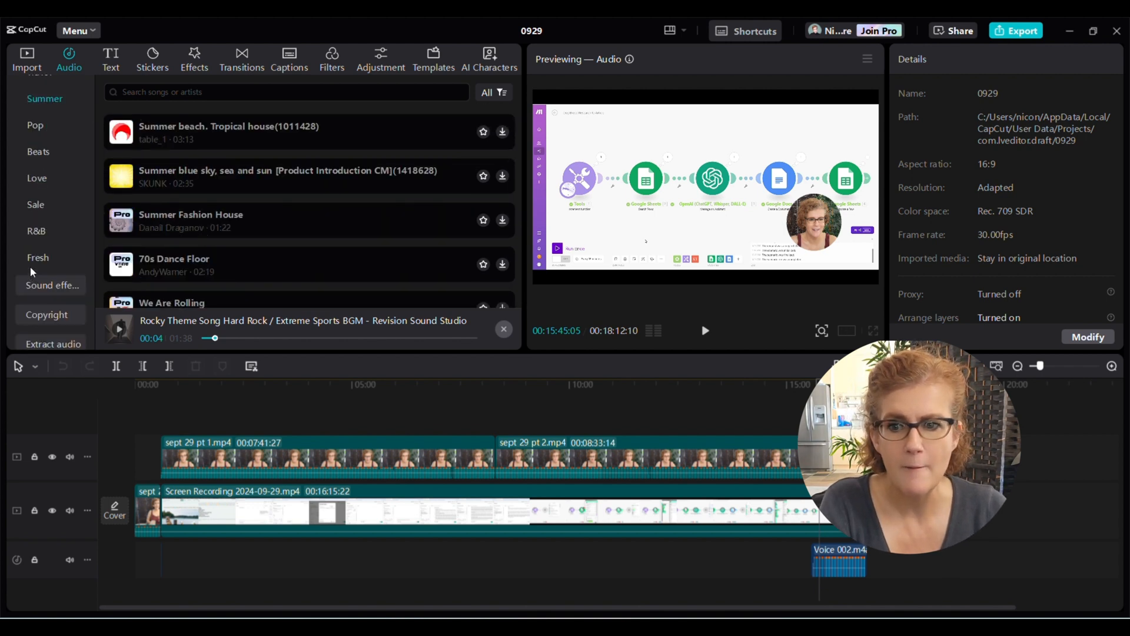
- Browse sound effects and the TikTok sounds section that asks for an account link
{"action": "left_click", "coordinate": [52, 285]}
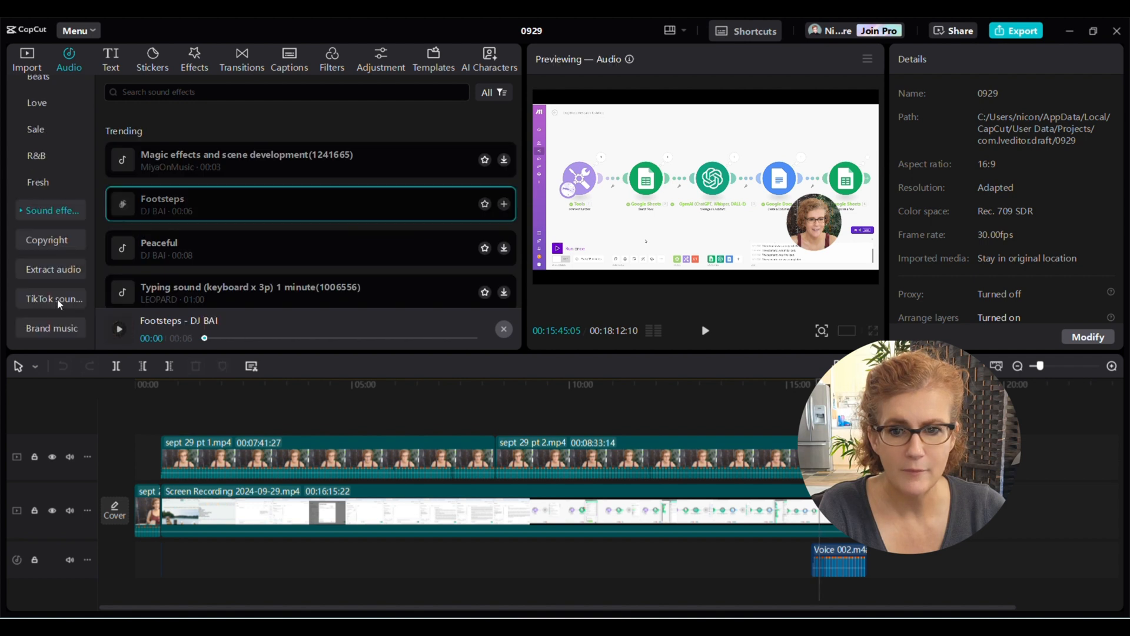
{"action": "left_click", "coordinate": [52, 299]}
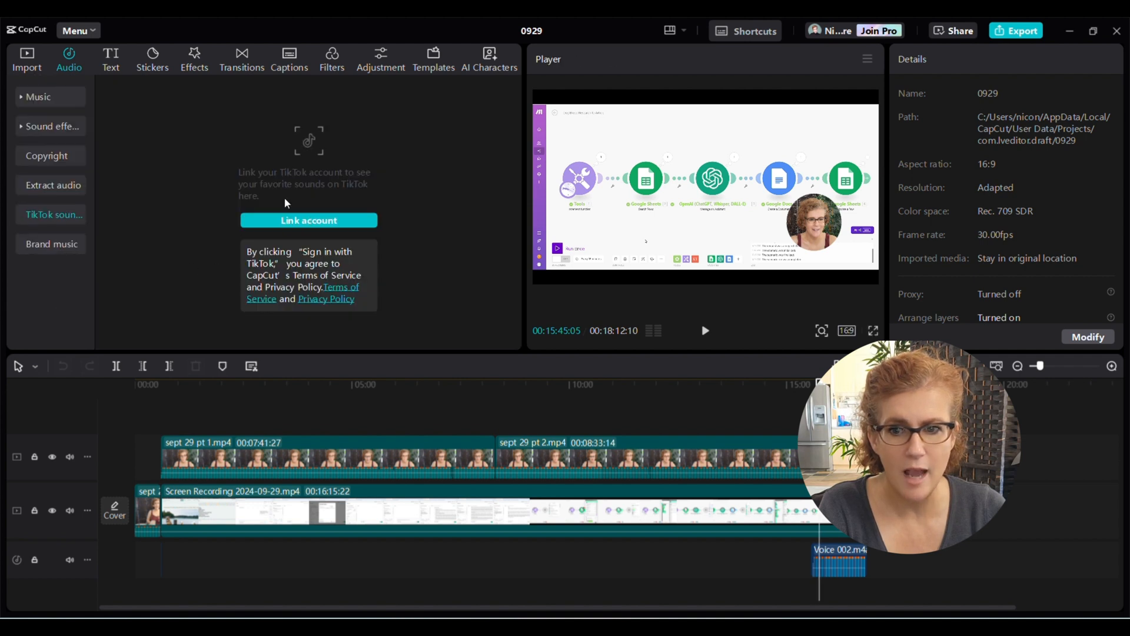
{"action": "mouse_move", "coordinate": [308, 116]}
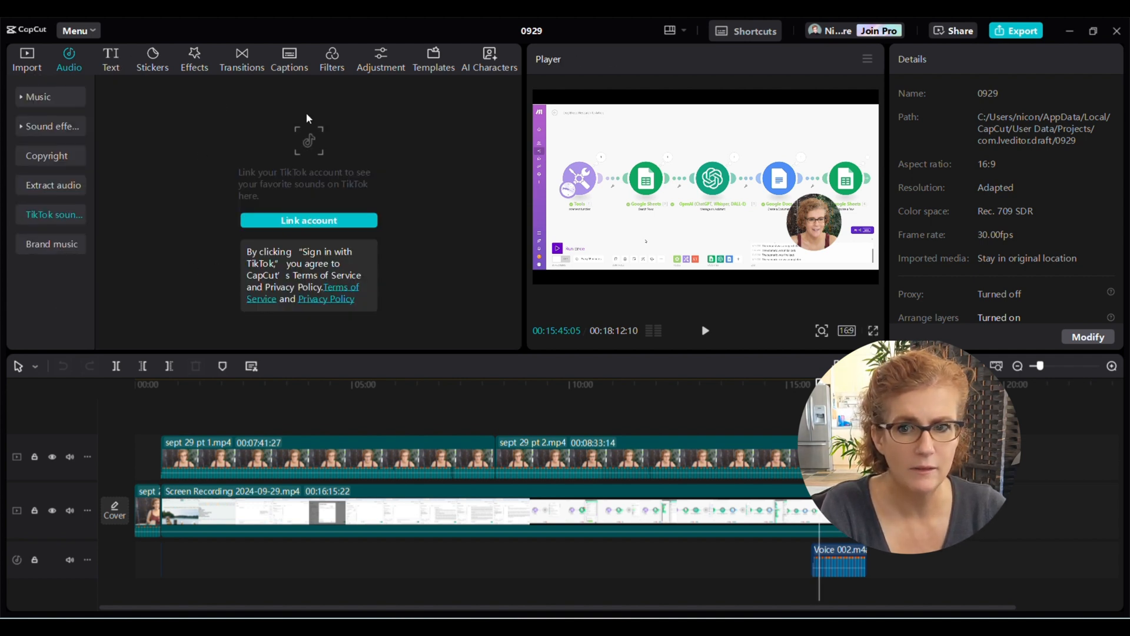
- Browse the text templates, stickers, auto captions and trending transitions libraries
{"action": "left_click", "coordinate": [110, 59]}
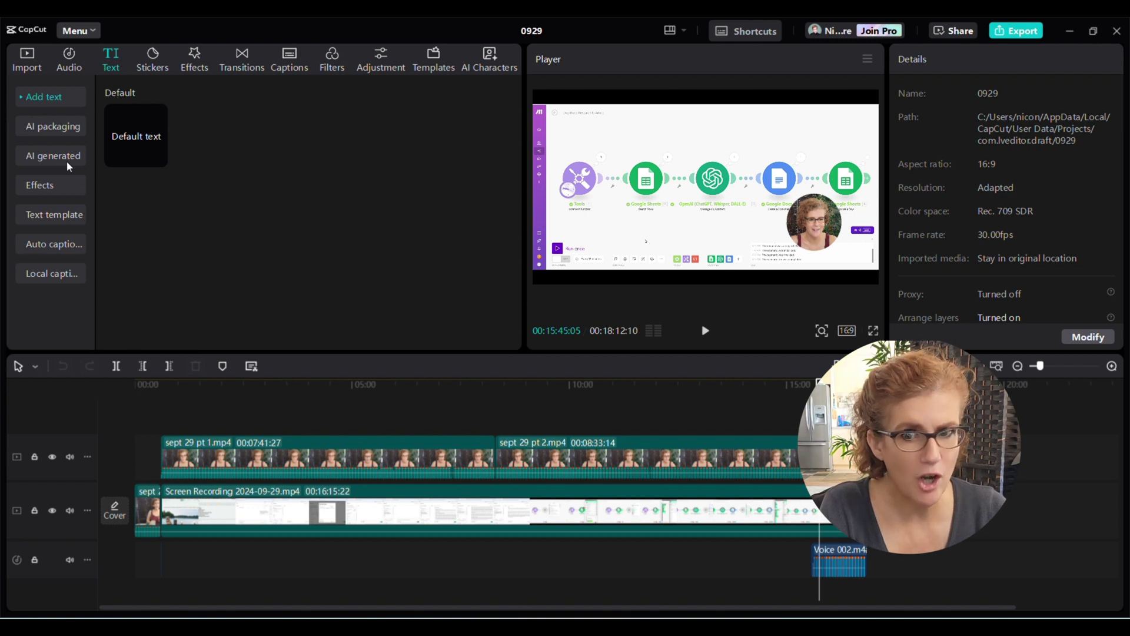
{"action": "left_click", "coordinate": [54, 215]}
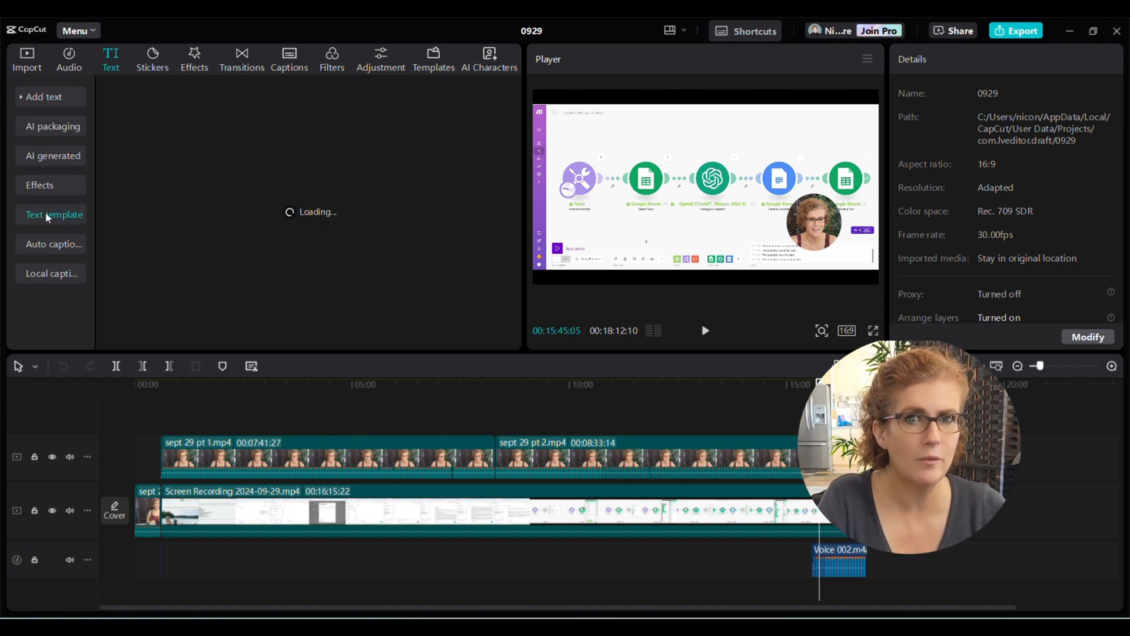
{"action": "left_click", "coordinate": [54, 214]}
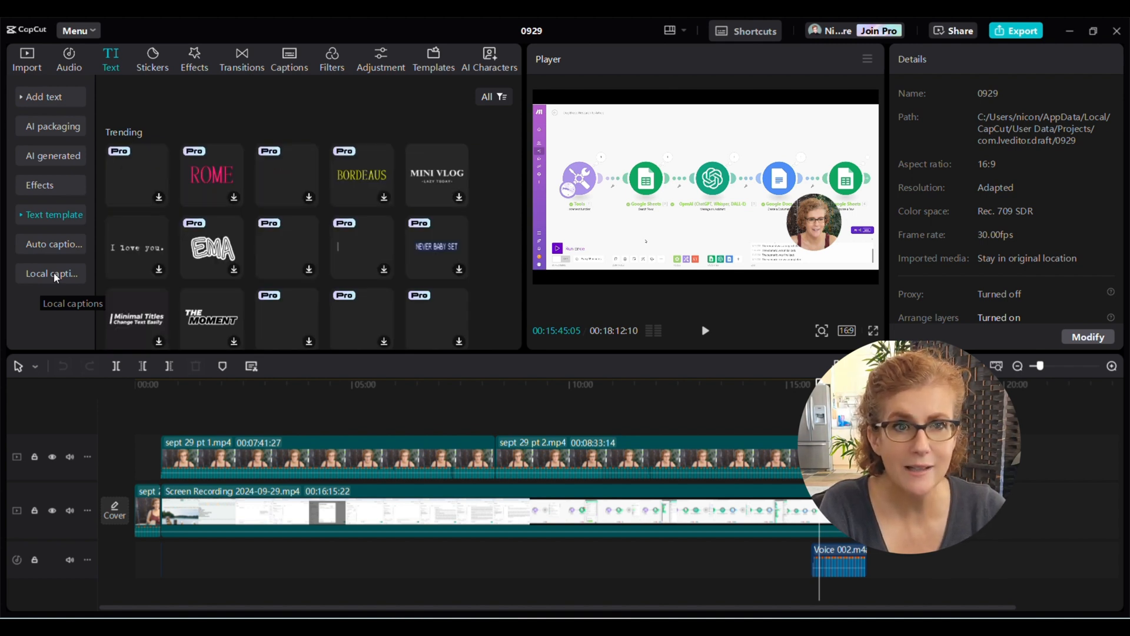
{"action": "mouse_move", "coordinate": [448, 174]}
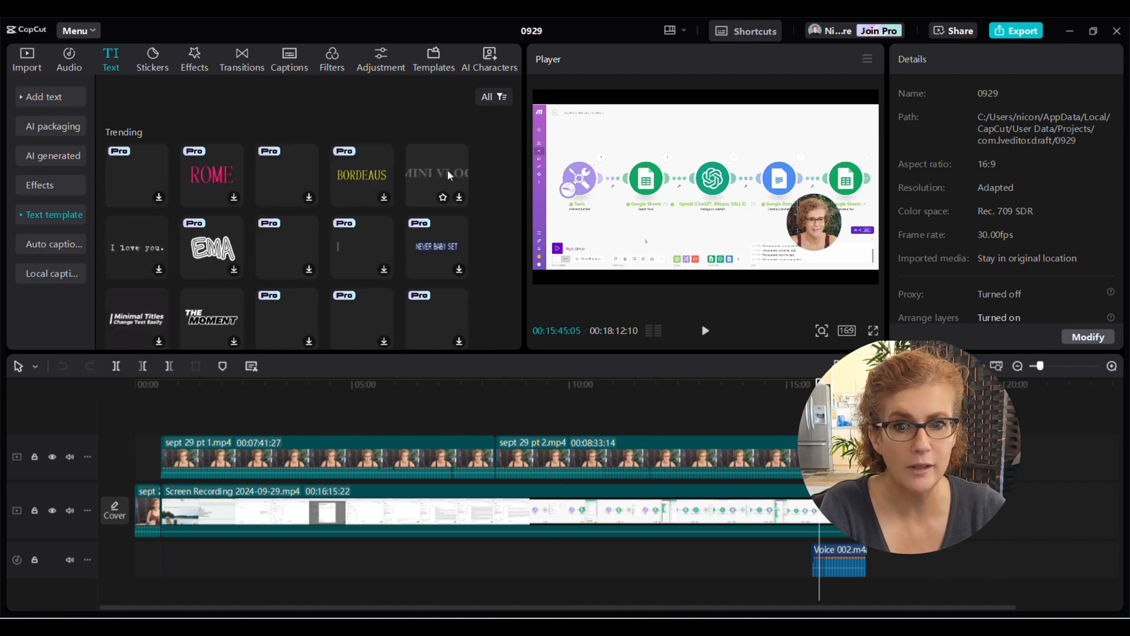
{"action": "mouse_move", "coordinate": [224, 111]}
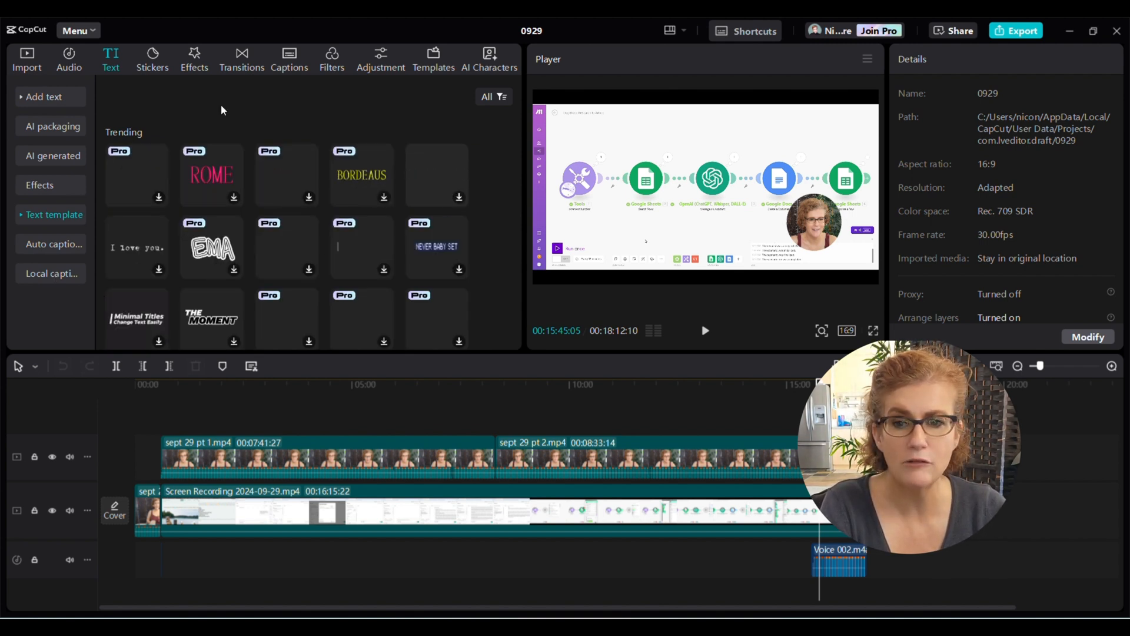
{"action": "left_click", "coordinate": [152, 59]}
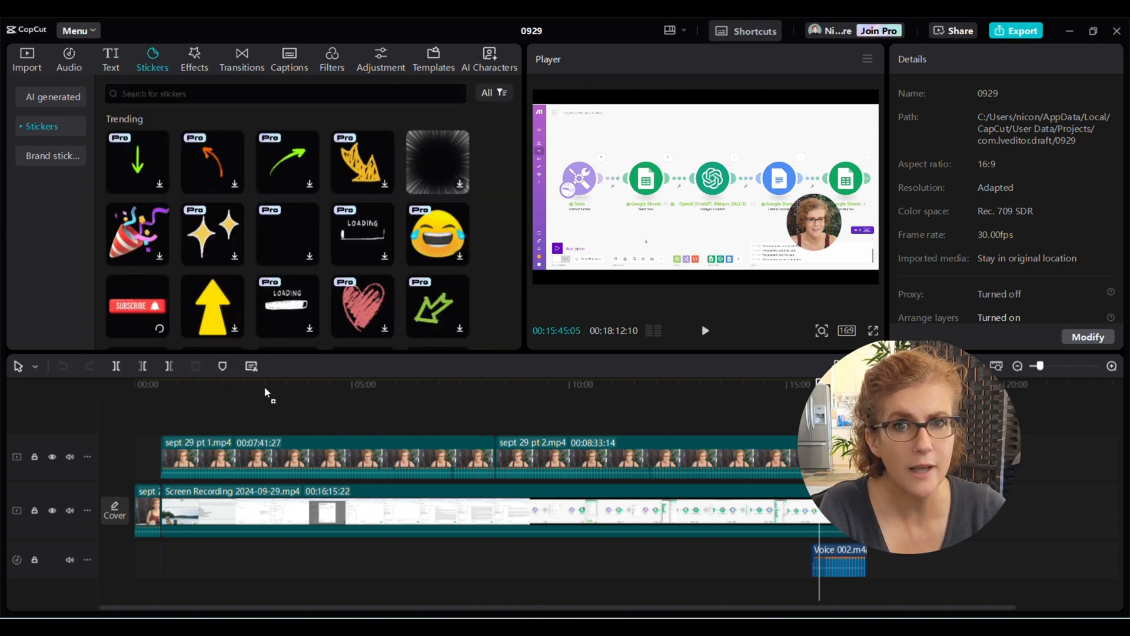
{"action": "mouse_move", "coordinate": [141, 303]}
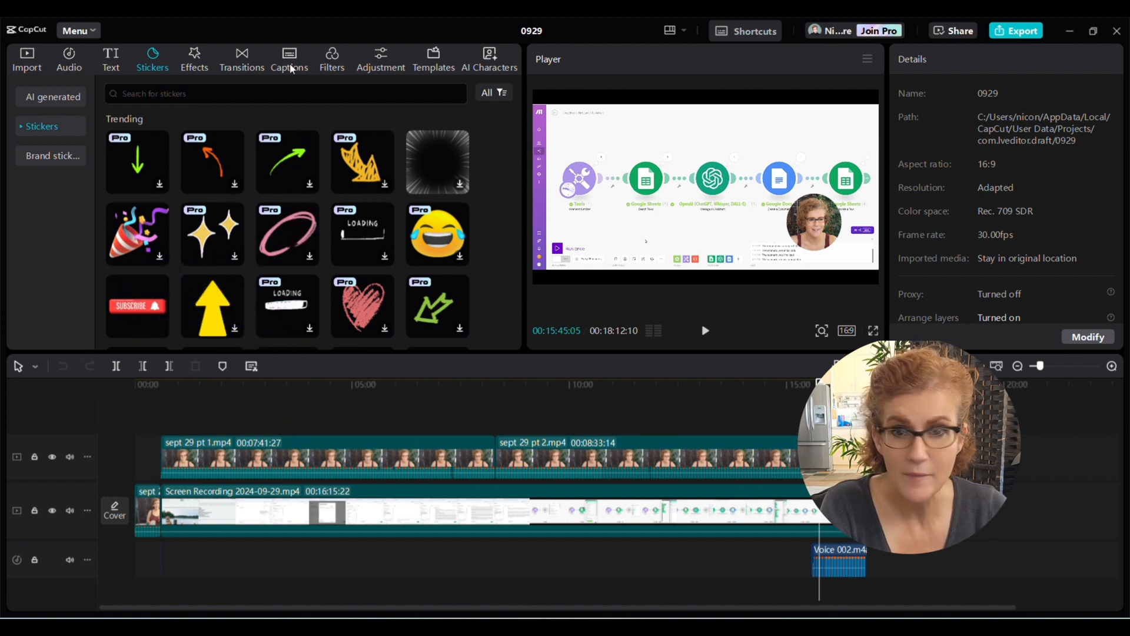
{"action": "left_click", "coordinate": [289, 59]}
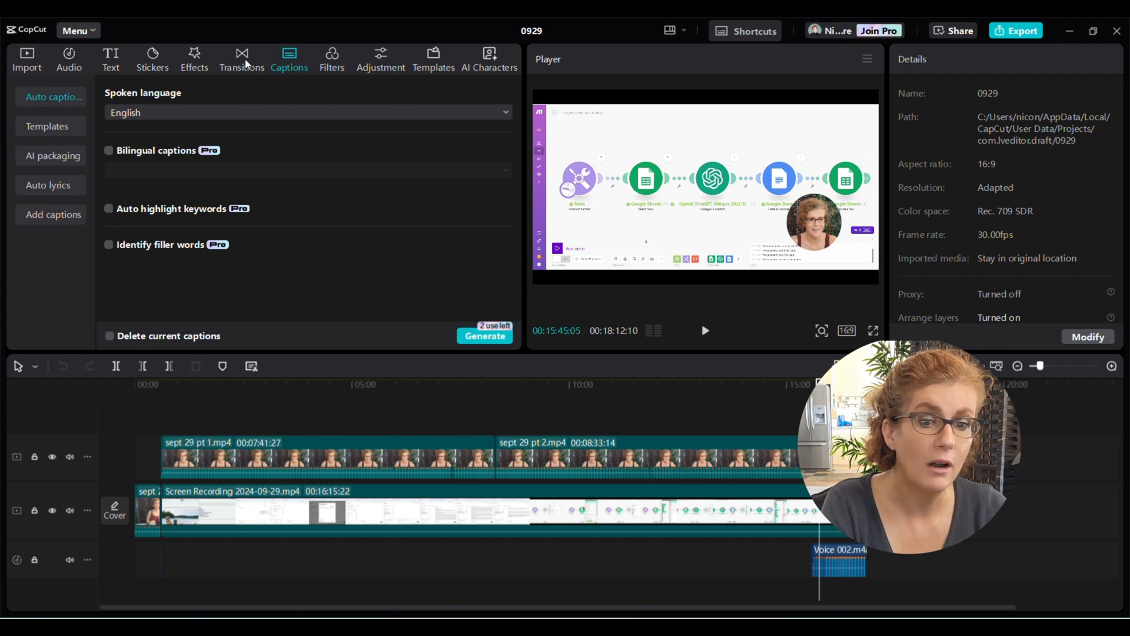
{"action": "left_click", "coordinate": [240, 55]}
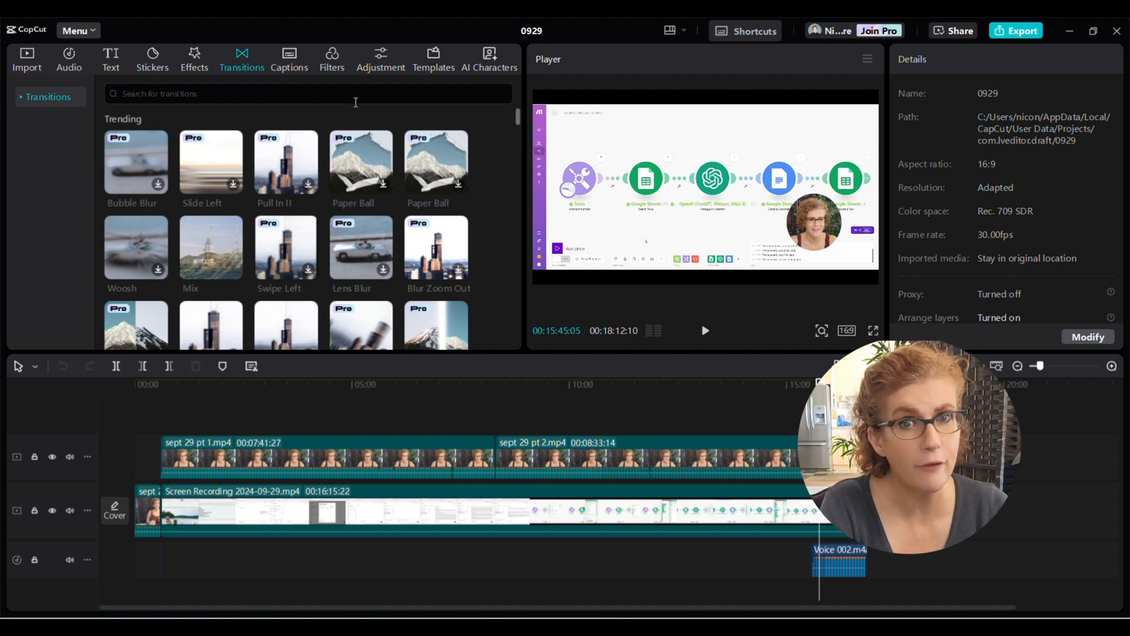
- Browse the custom adjustment options and the templates gallery
{"action": "left_click", "coordinate": [380, 56]}
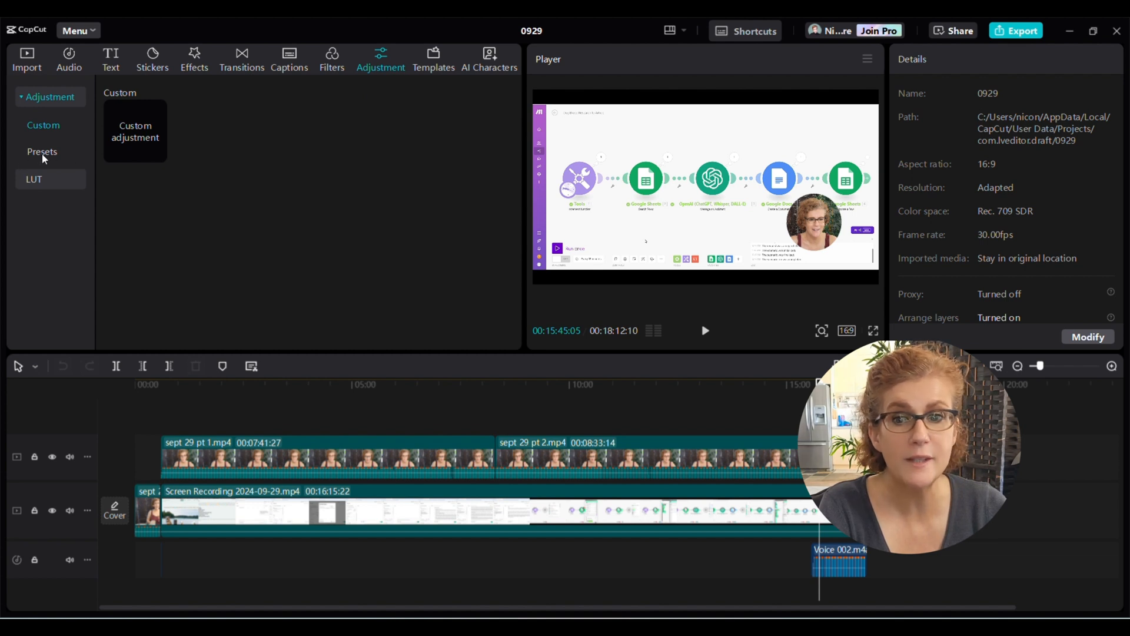
{"action": "left_click", "coordinate": [43, 125]}
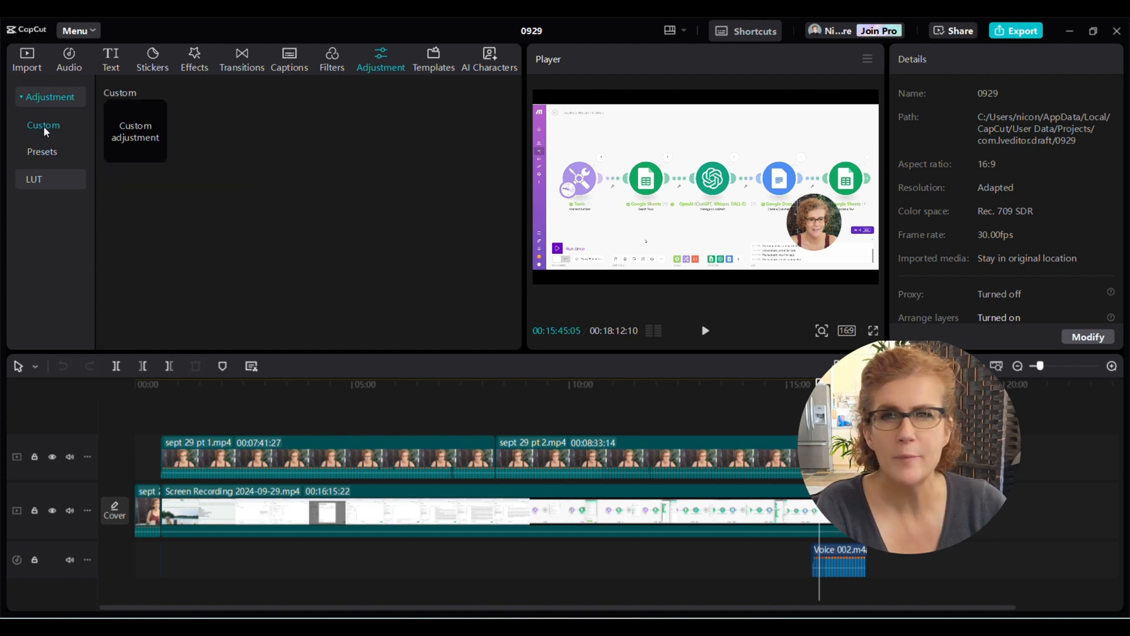
{"action": "mouse_move", "coordinate": [255, 138]}
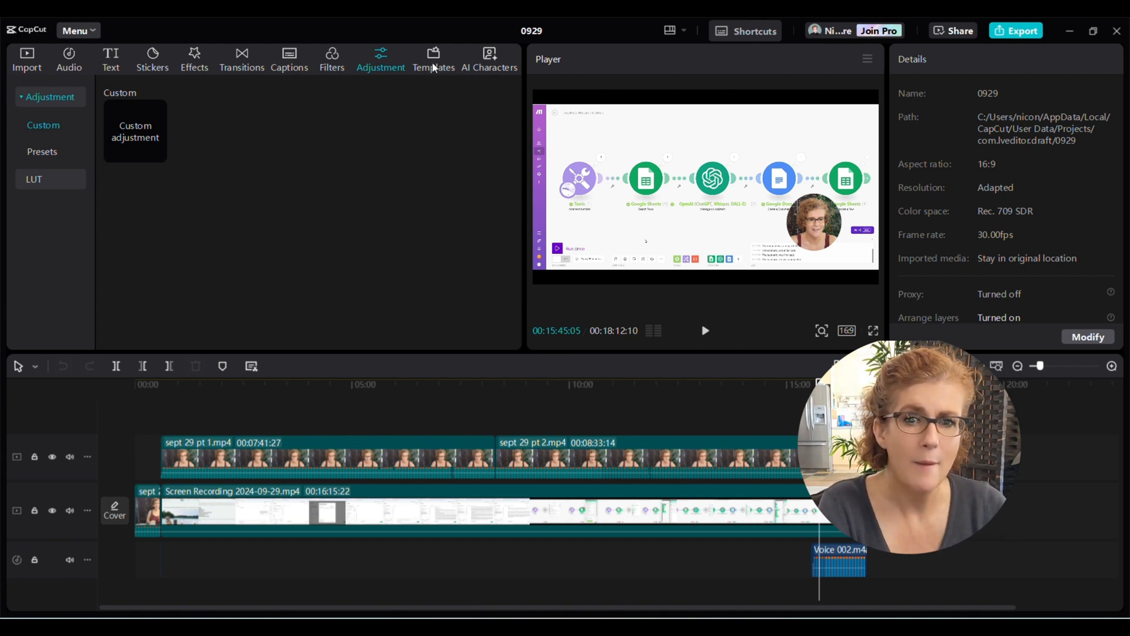
{"action": "left_click", "coordinate": [433, 55]}
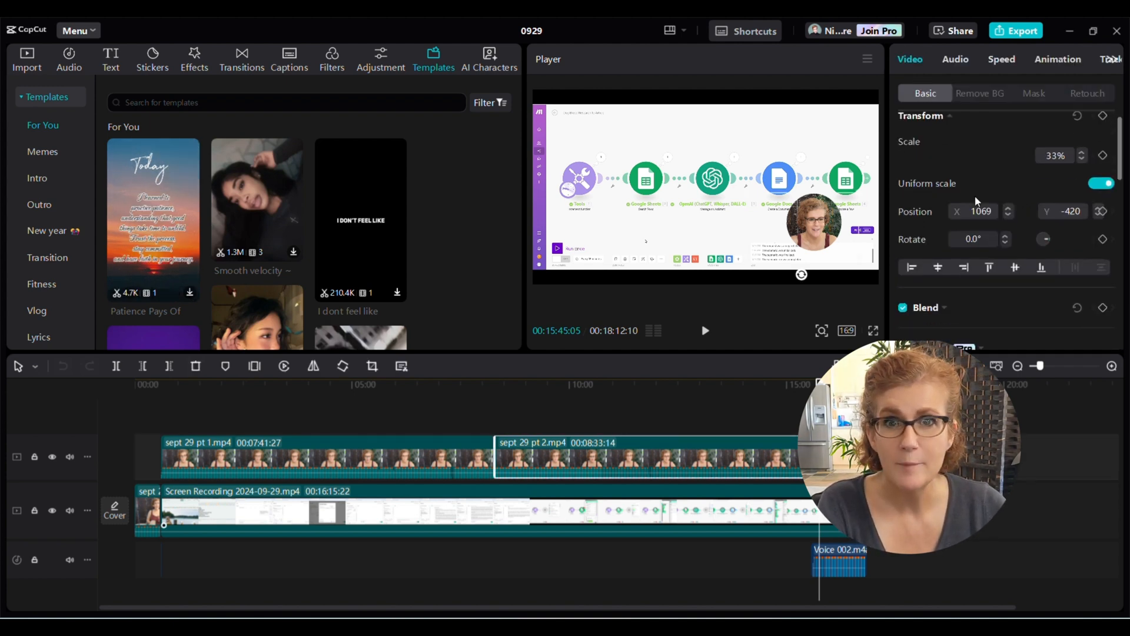
{"action": "scroll", "scroll_direction": "down", "scroll_amount": 3}
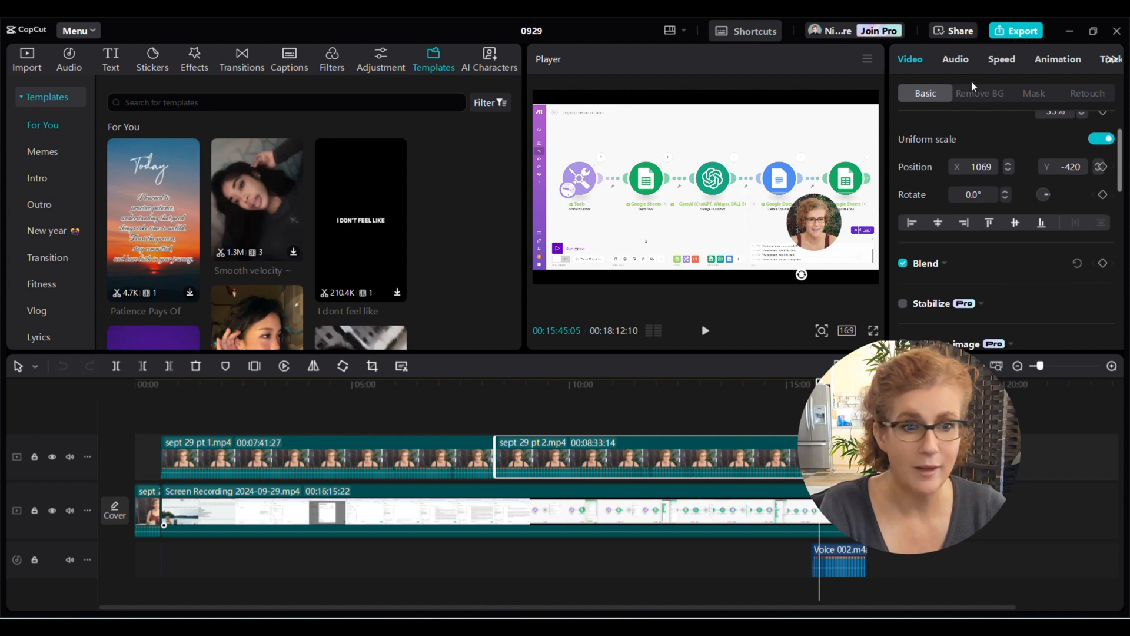
- Review the webcam clip's background removal options, then its audio settings and voice changer filters
{"action": "left_click", "coordinate": [979, 93]}
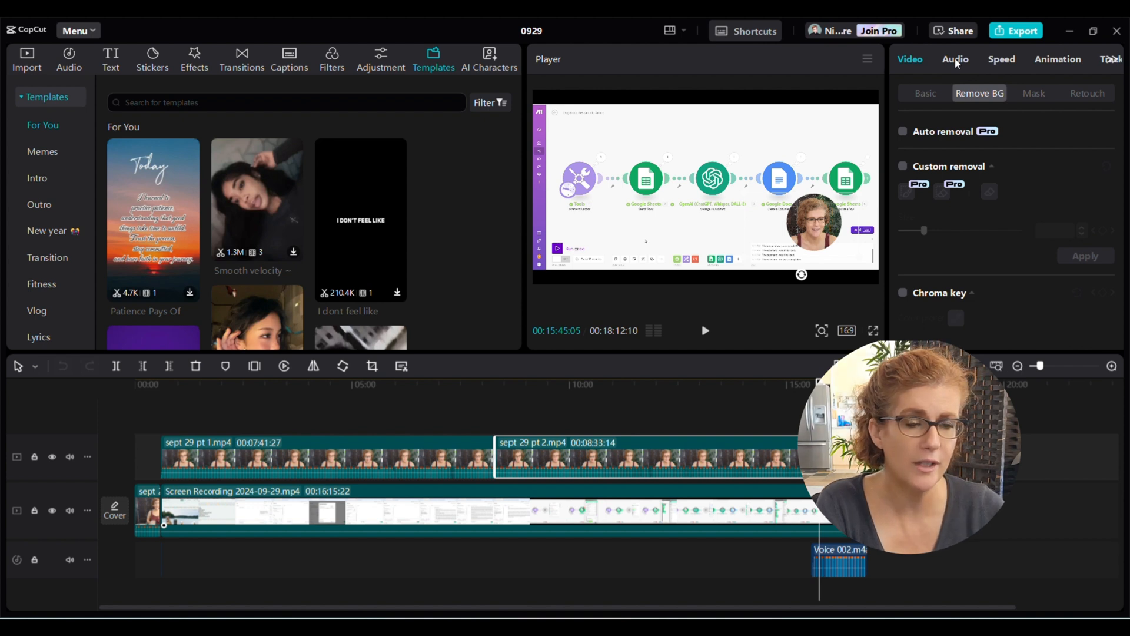
{"action": "left_click", "coordinate": [954, 59]}
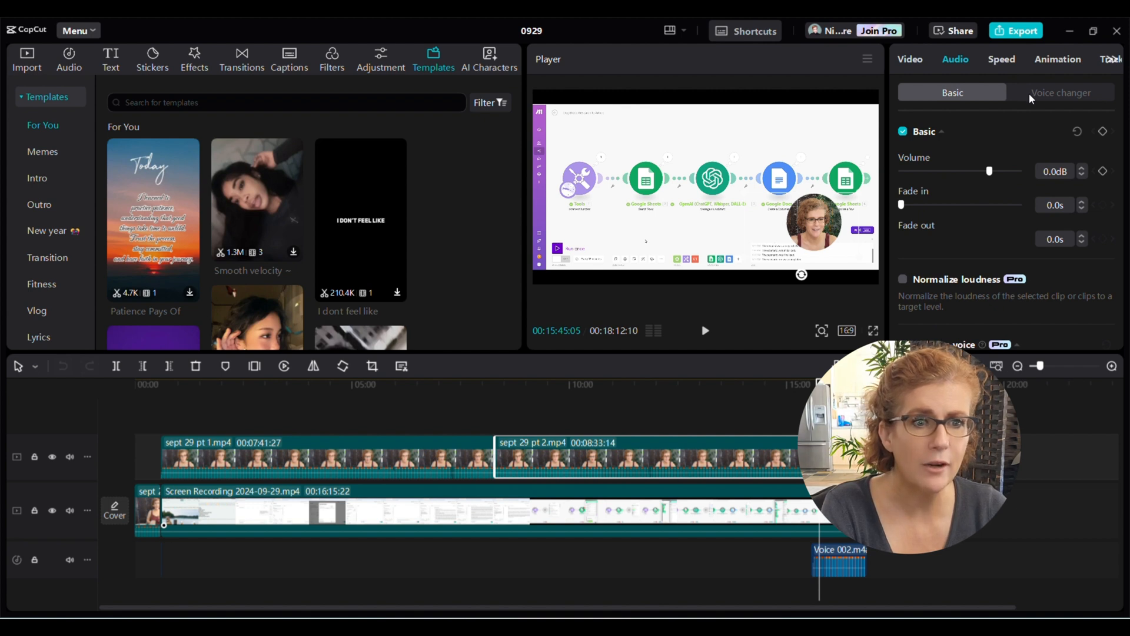
{"action": "left_click", "coordinate": [1059, 92]}
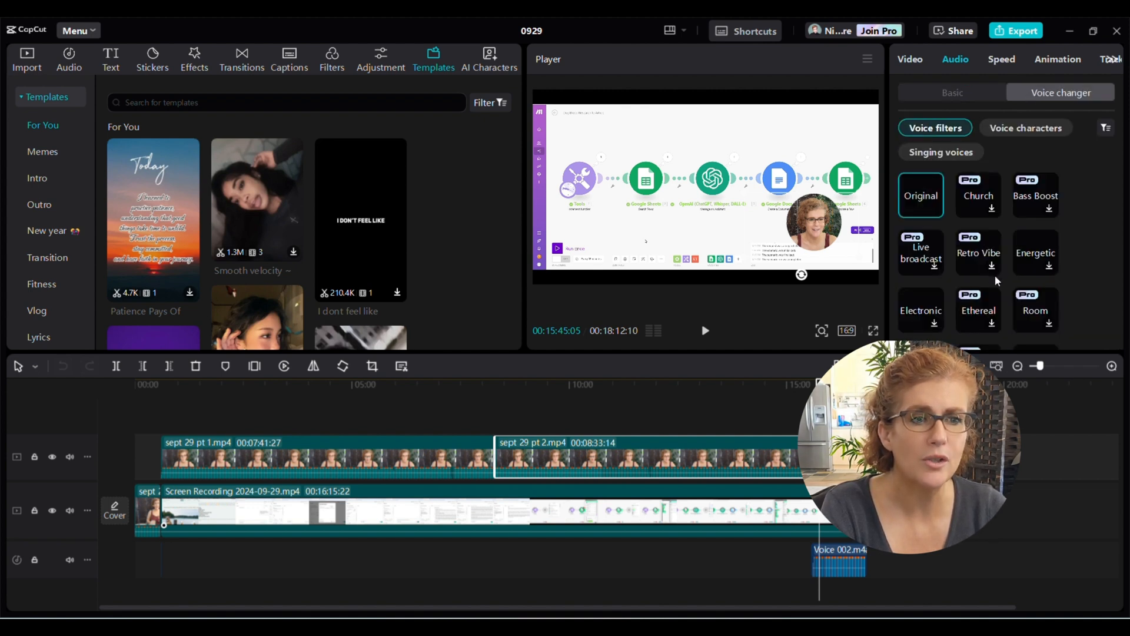
{"action": "scroll", "scroll_direction": "down", "scroll_amount": 3}
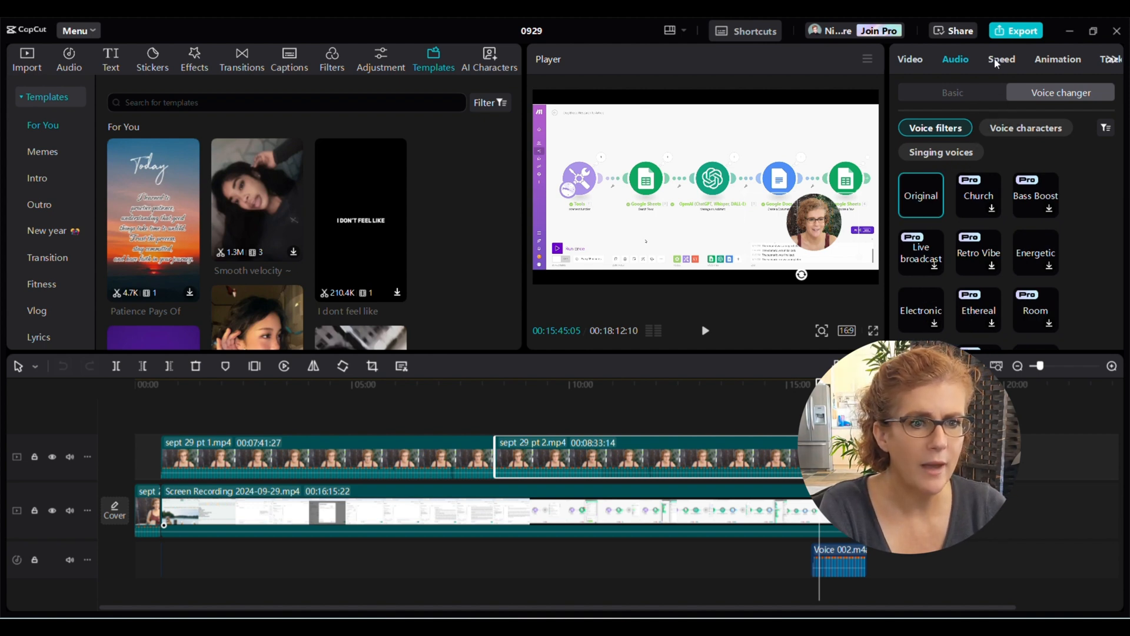
- Review the clip's speed settings, speed curve presets and animation options
{"action": "left_click", "coordinate": [1000, 59]}
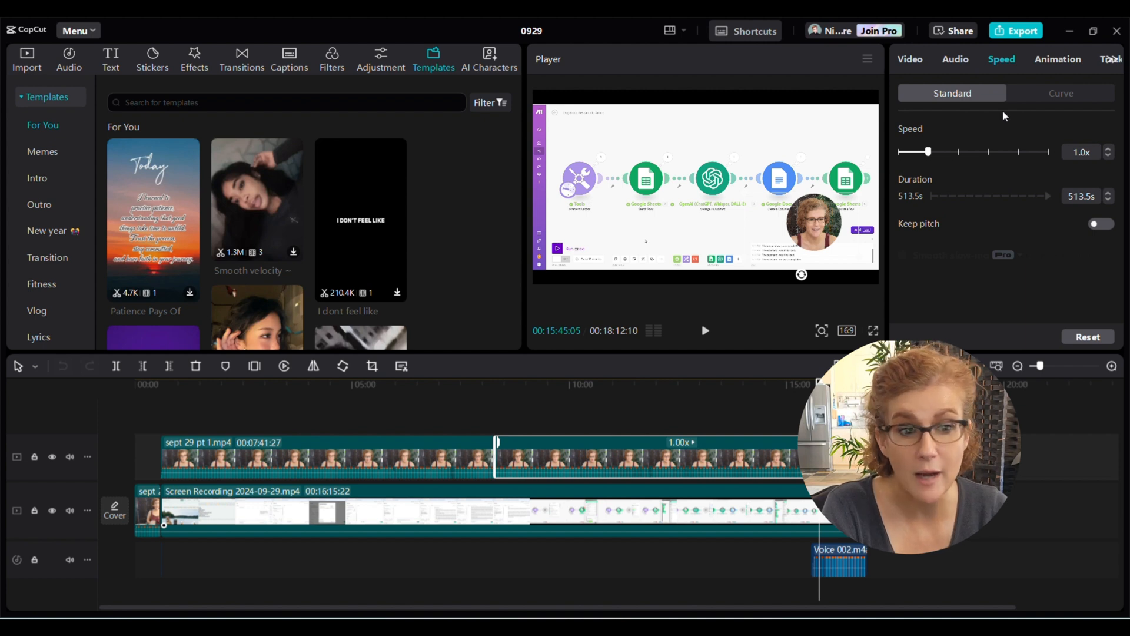
{"action": "mouse_move", "coordinate": [1058, 101]}
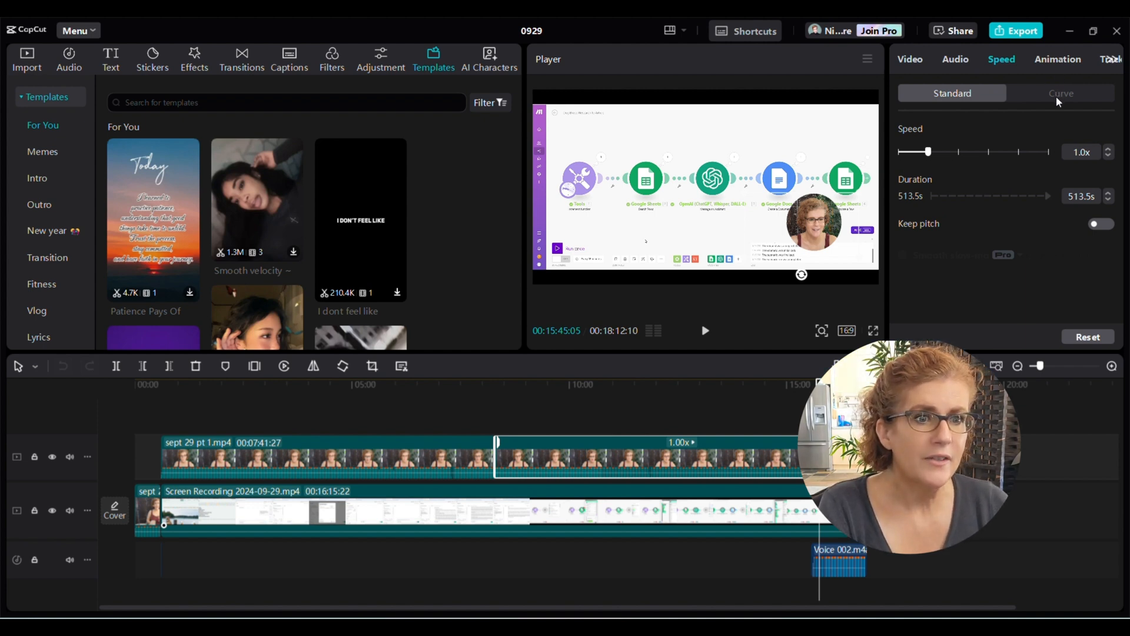
{"action": "left_click", "coordinate": [1061, 93]}
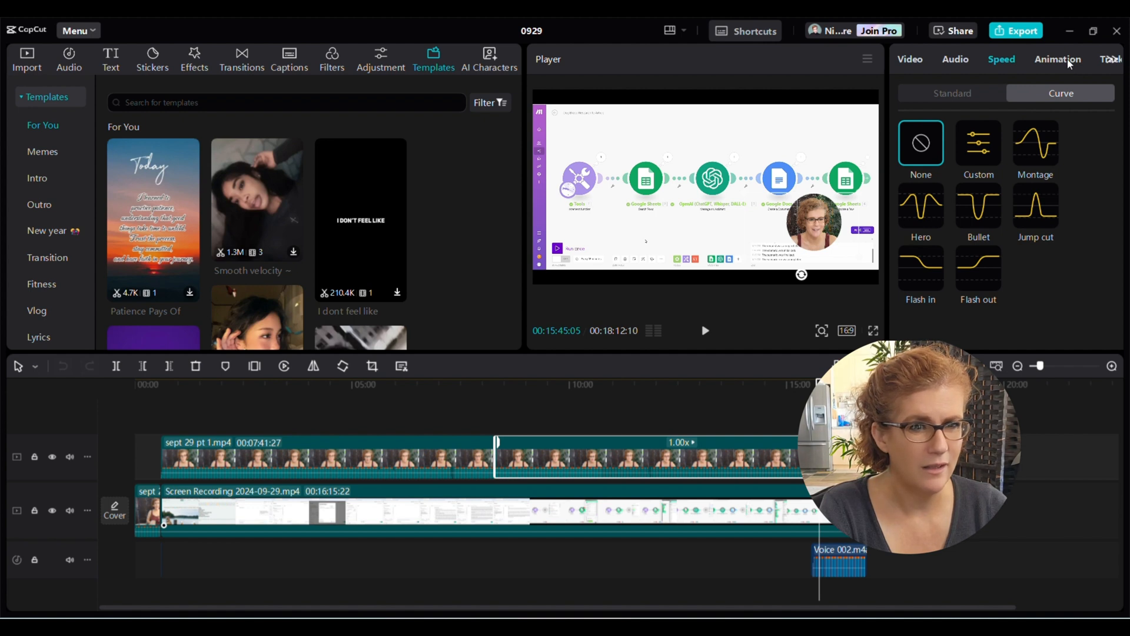
{"action": "left_click", "coordinate": [1057, 59]}
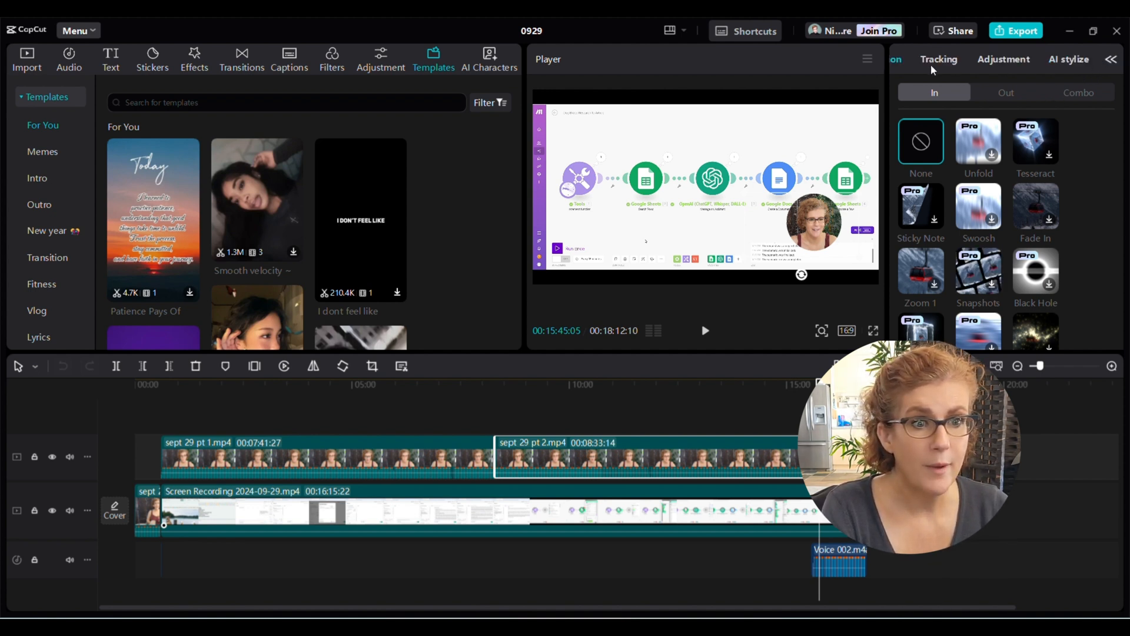
- Try Motion tracking on the clip, set it back to None, and land on the entrance animations
{"action": "left_click", "coordinate": [939, 59]}
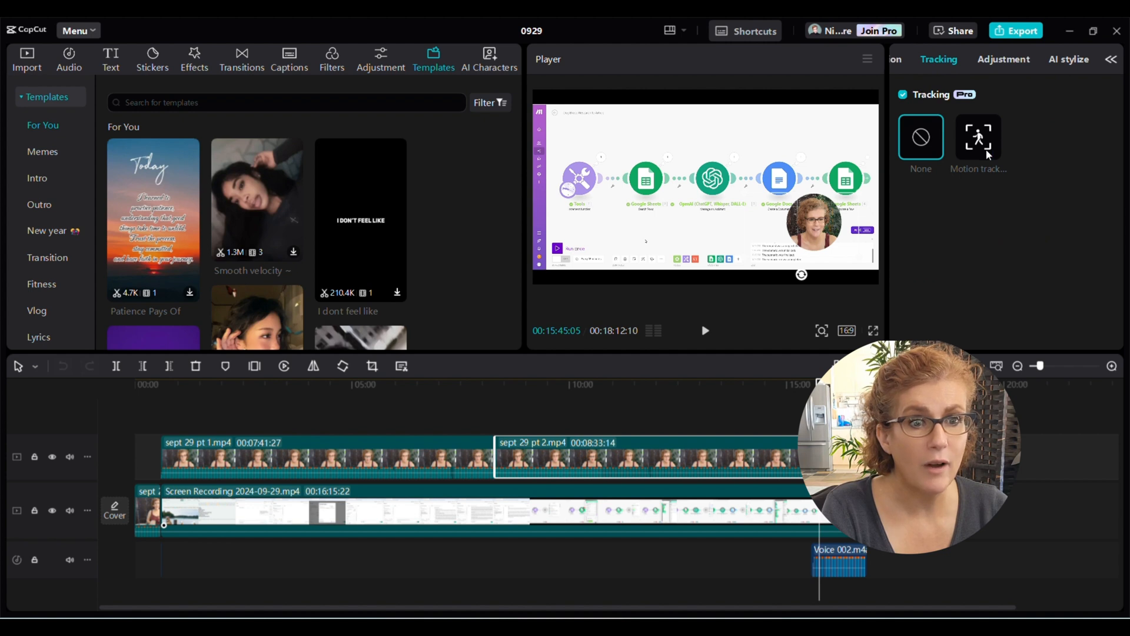
{"action": "left_click", "coordinate": [977, 137]}
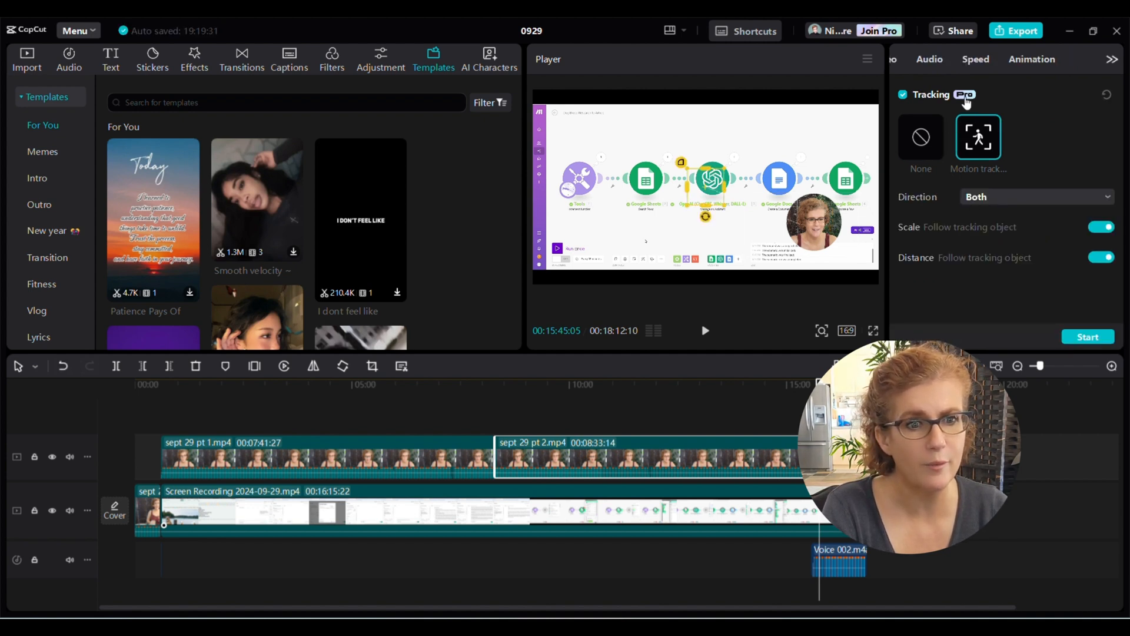
{"action": "left_click", "coordinate": [920, 137]}
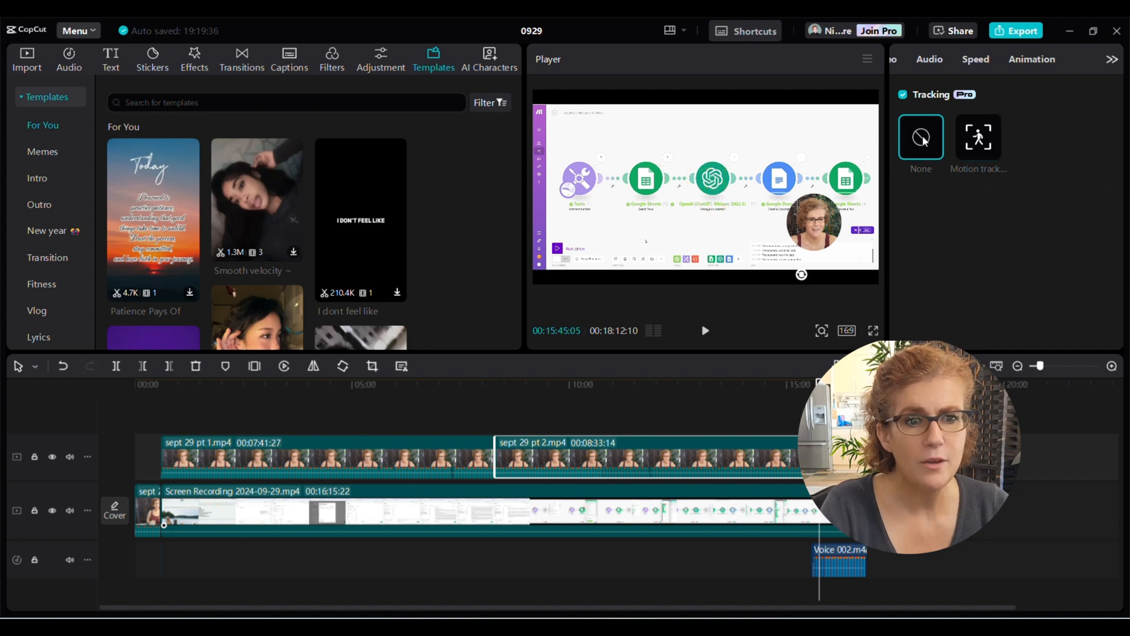
{"action": "left_click", "coordinate": [974, 59]}
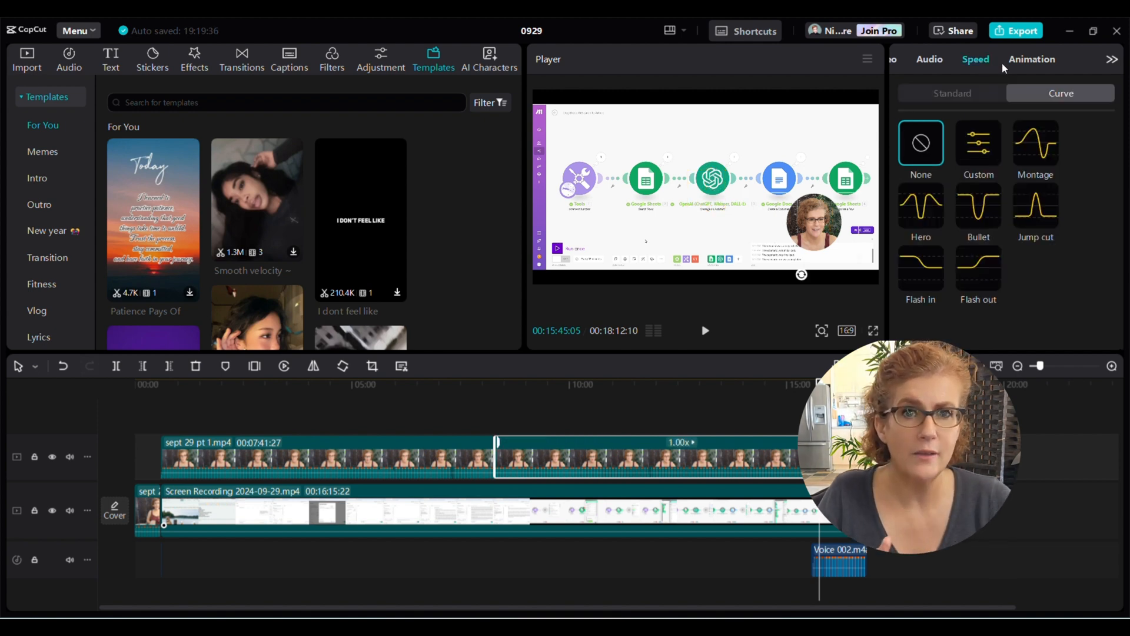
{"action": "left_click", "coordinate": [1032, 58]}
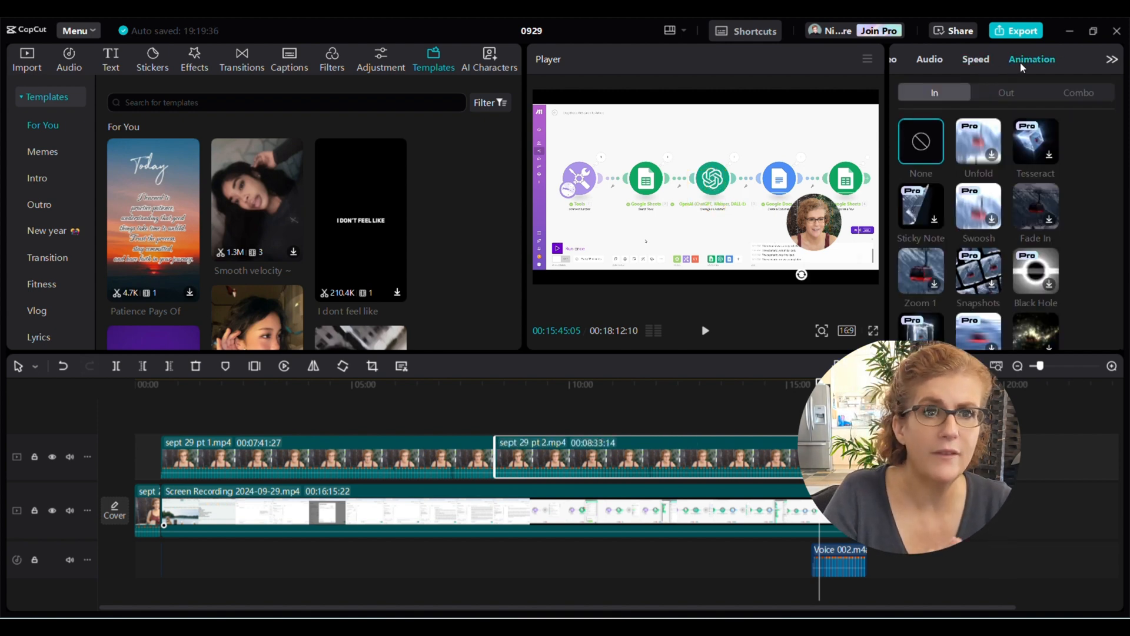